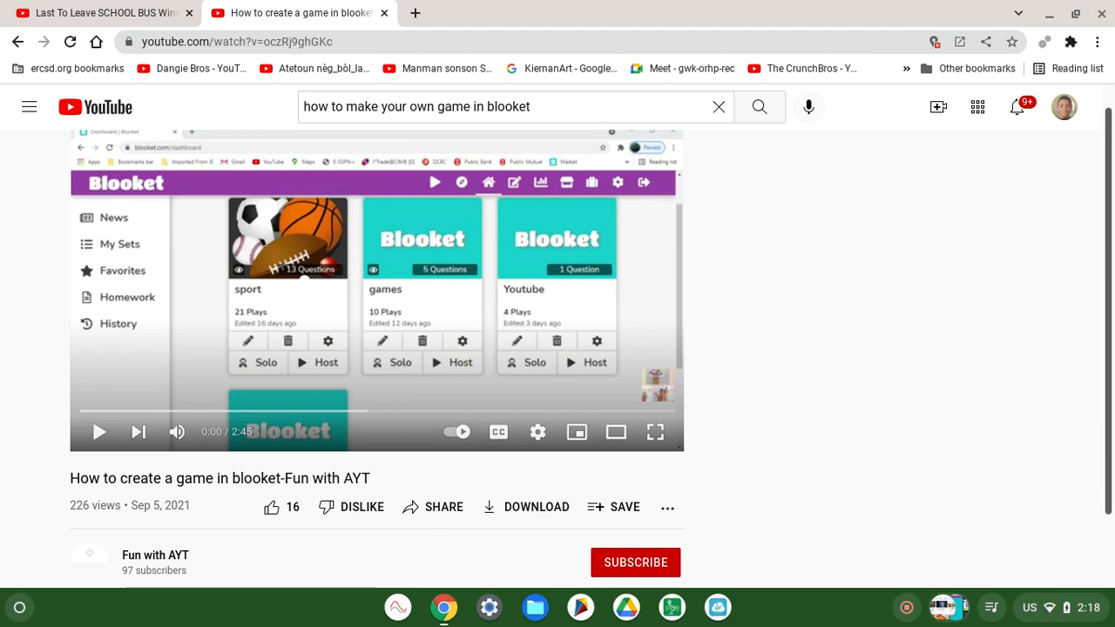
- Like the Blooket game-making tutorial and turn its sound back on while it plays
click(271, 507)
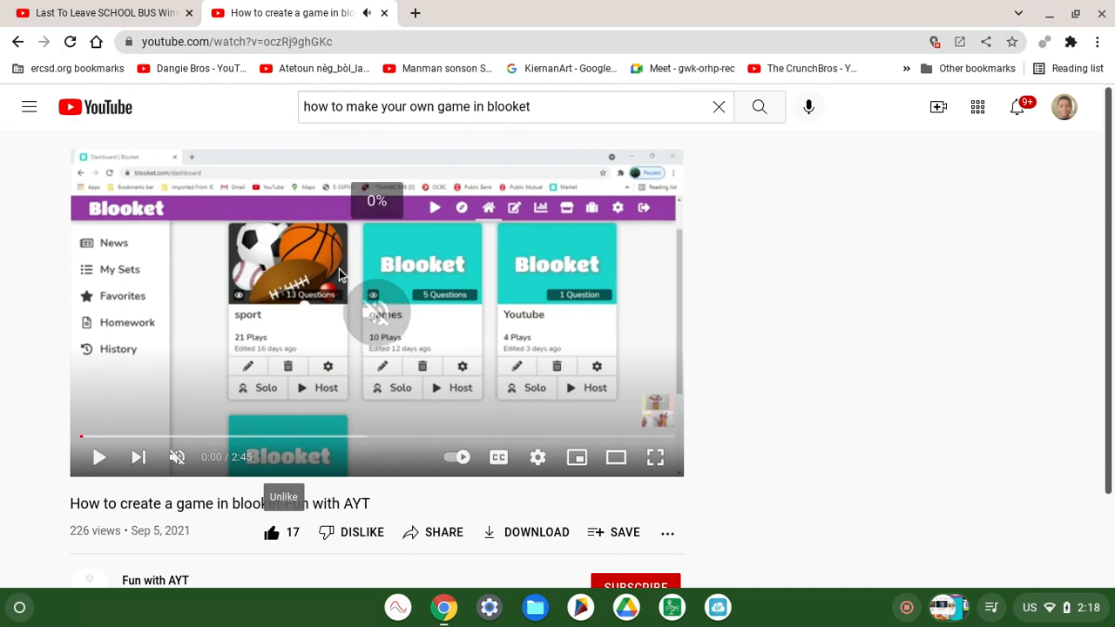
click(98, 457)
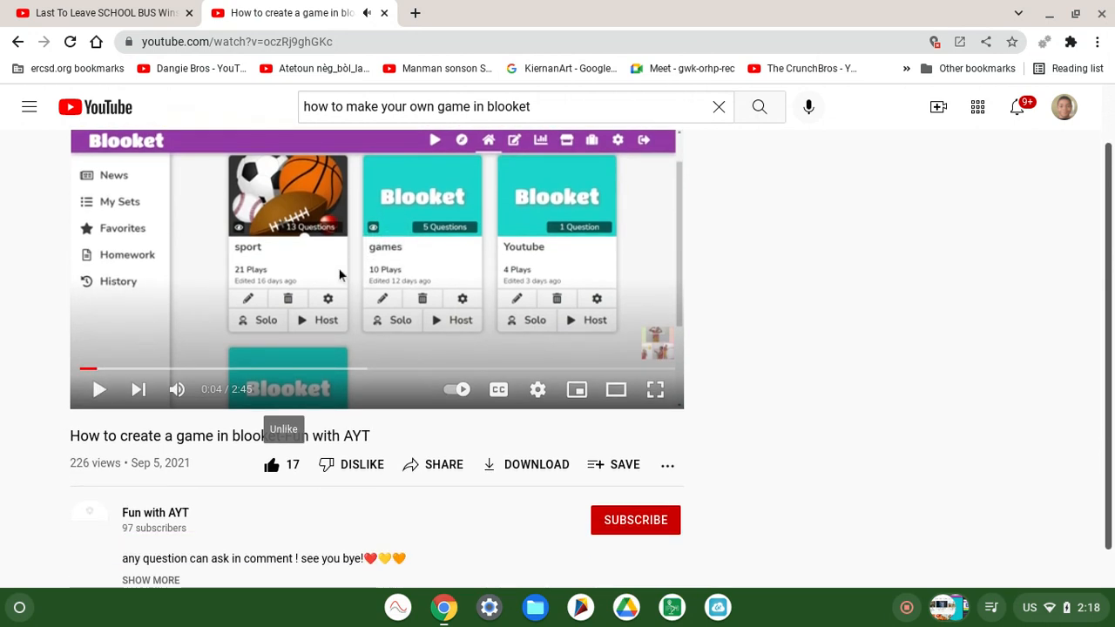
scroll(down, 3)
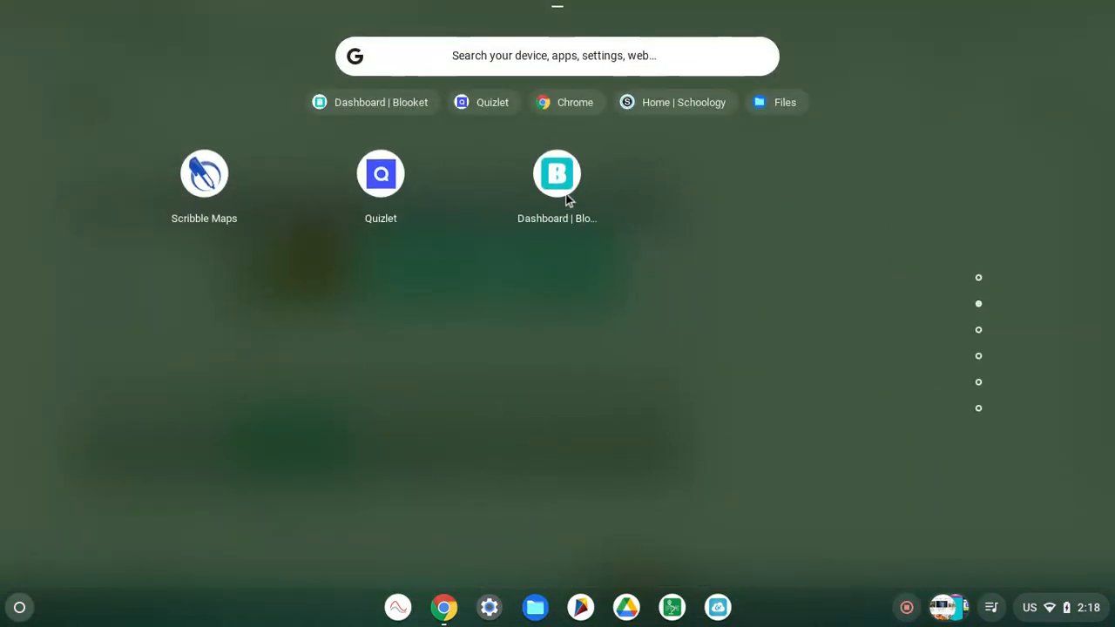
- Dismiss the ChromeOS launcher and return to the playing tutorial
click(557, 174)
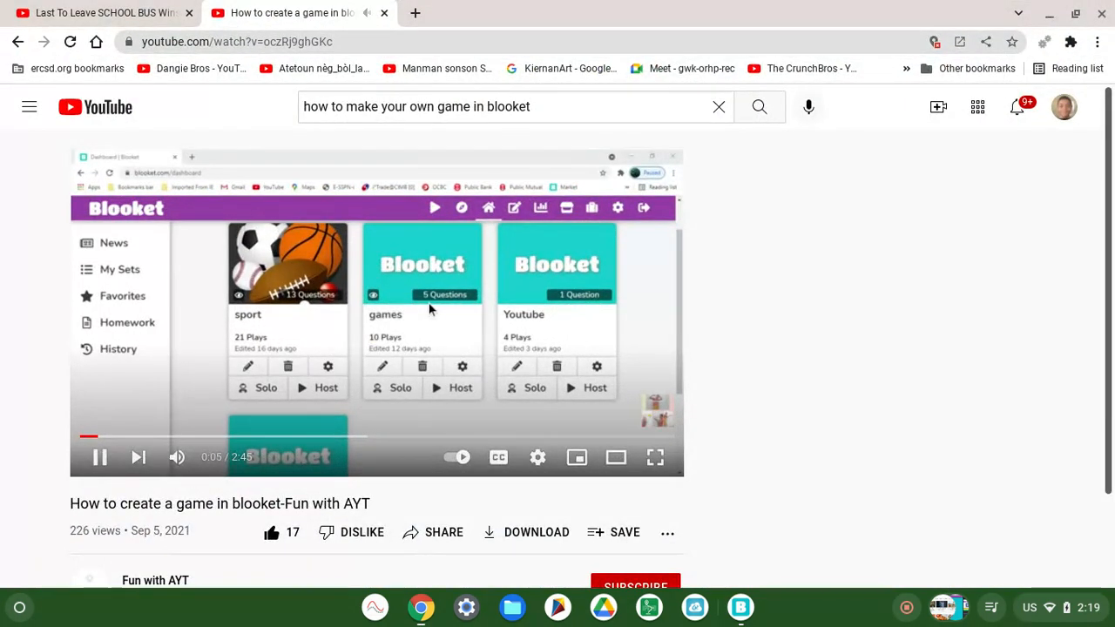
- Watch the tutorial full screen, then bring up the Blooket dashboard with no sets yet
click(654, 457)
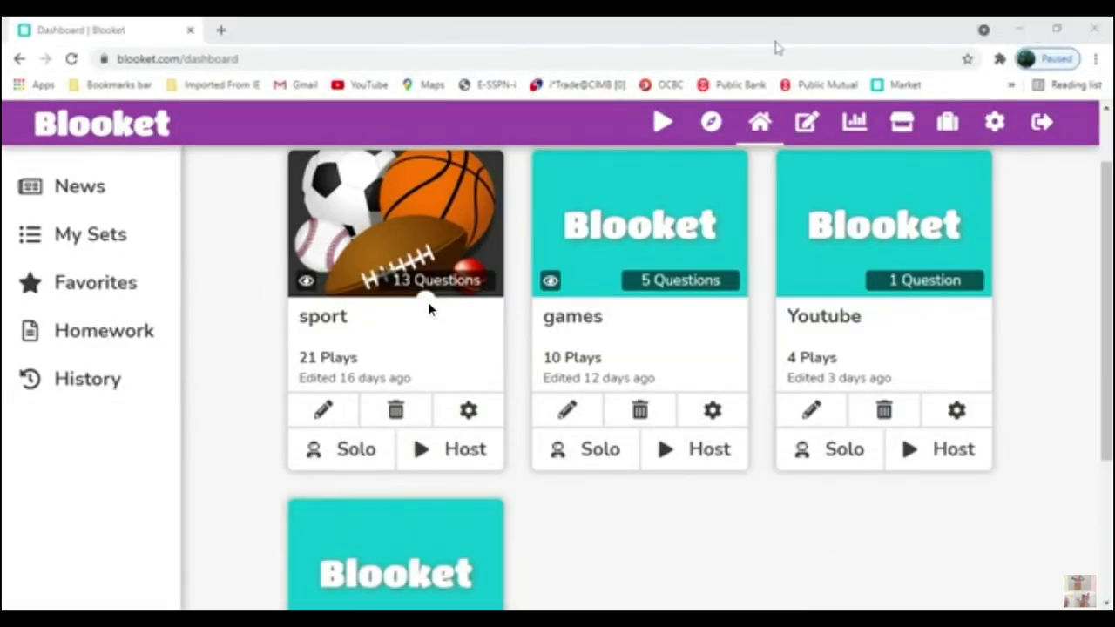
scroll(down, 3)
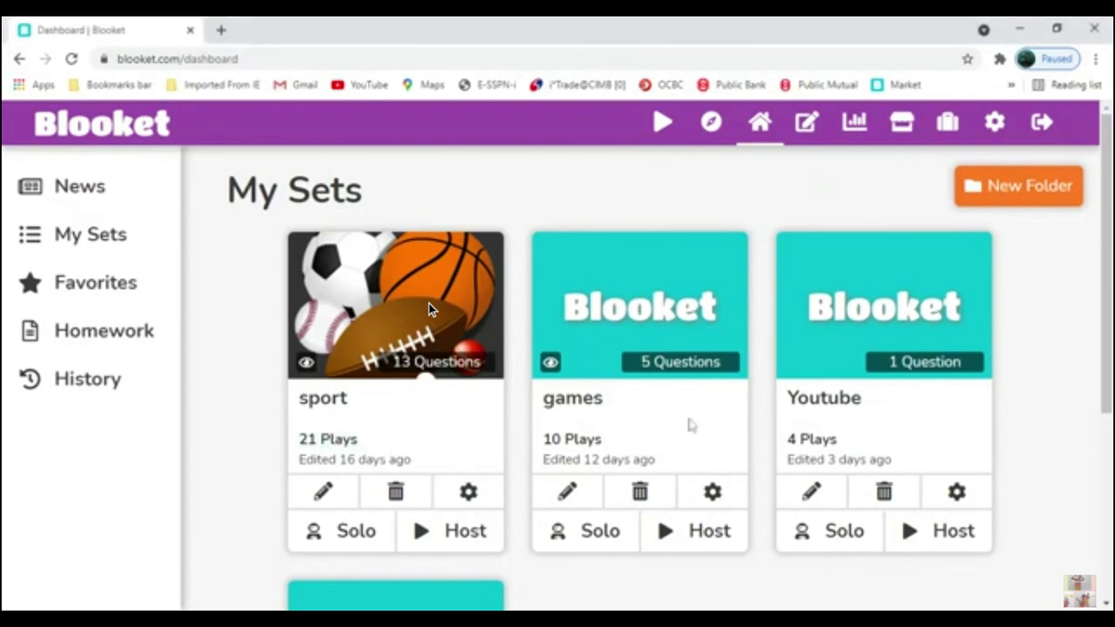
mouse_move(427, 453)
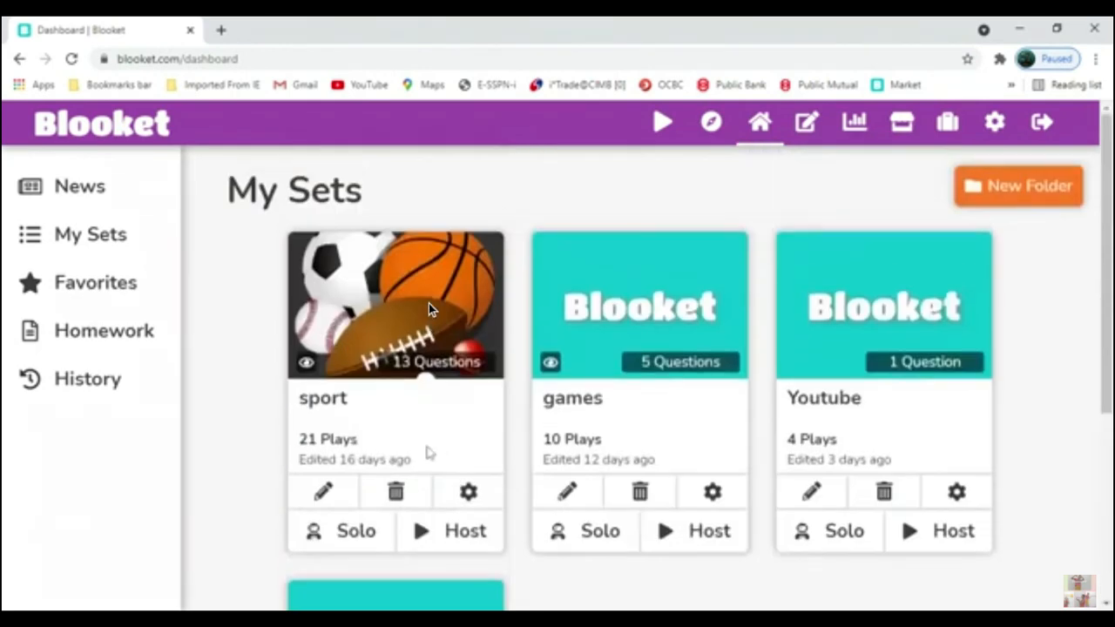
scroll(down, 3)
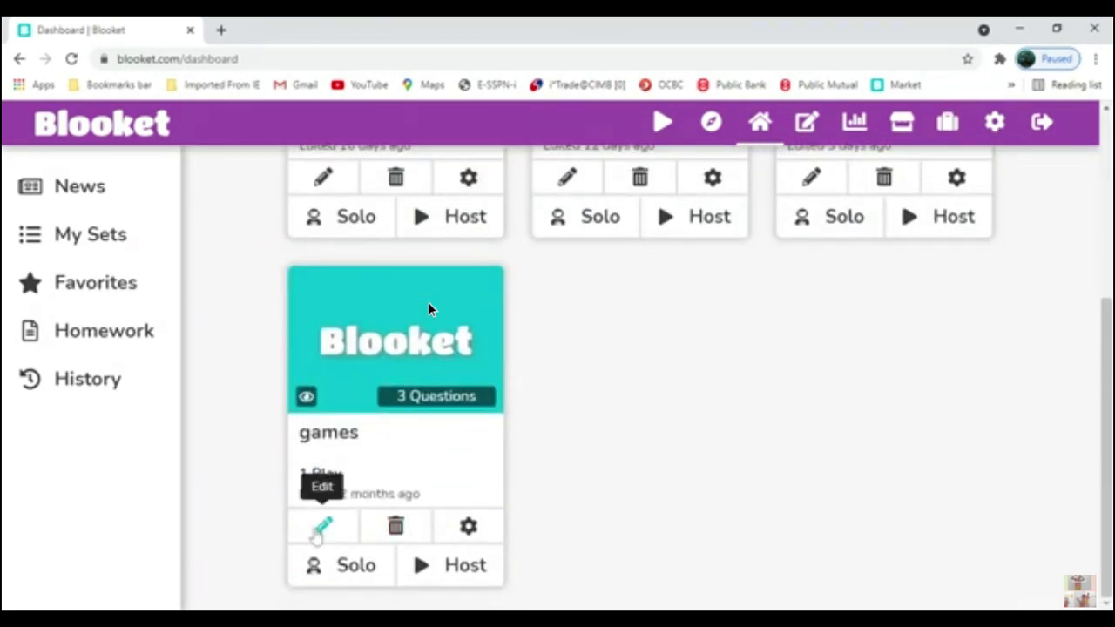
click(467, 526)
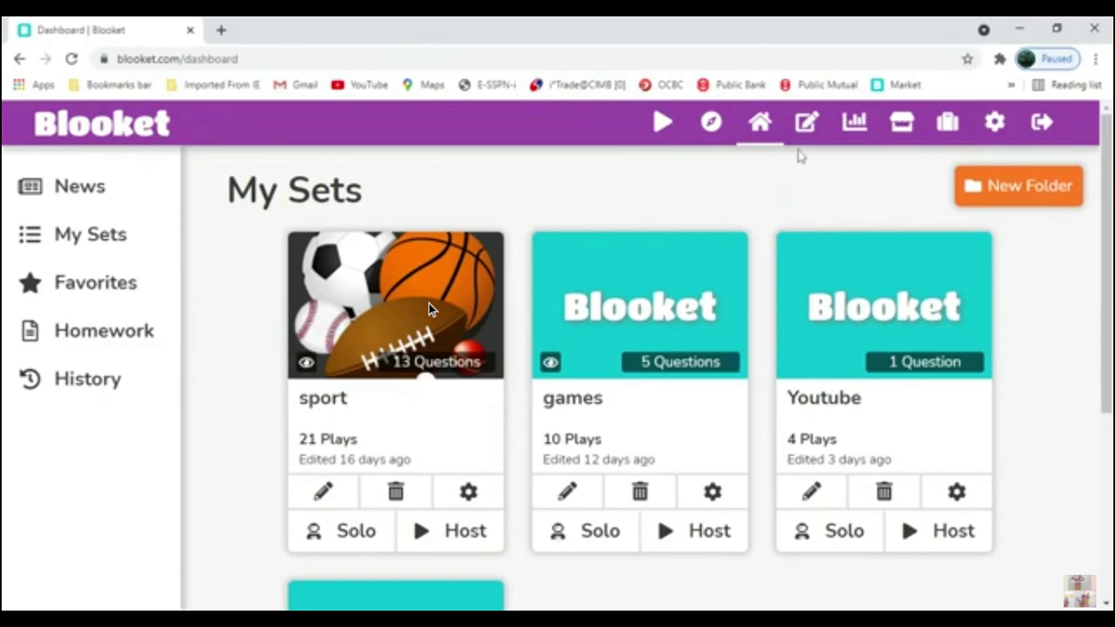
mouse_move(804, 122)
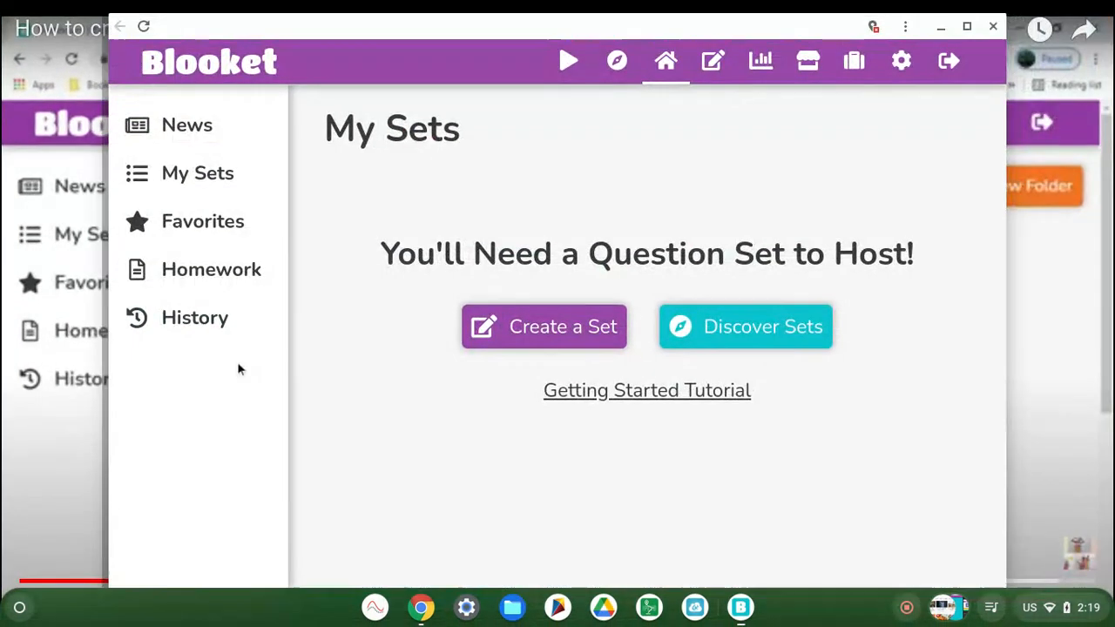
- Start creating a new question set from the My Sets page
click(543, 328)
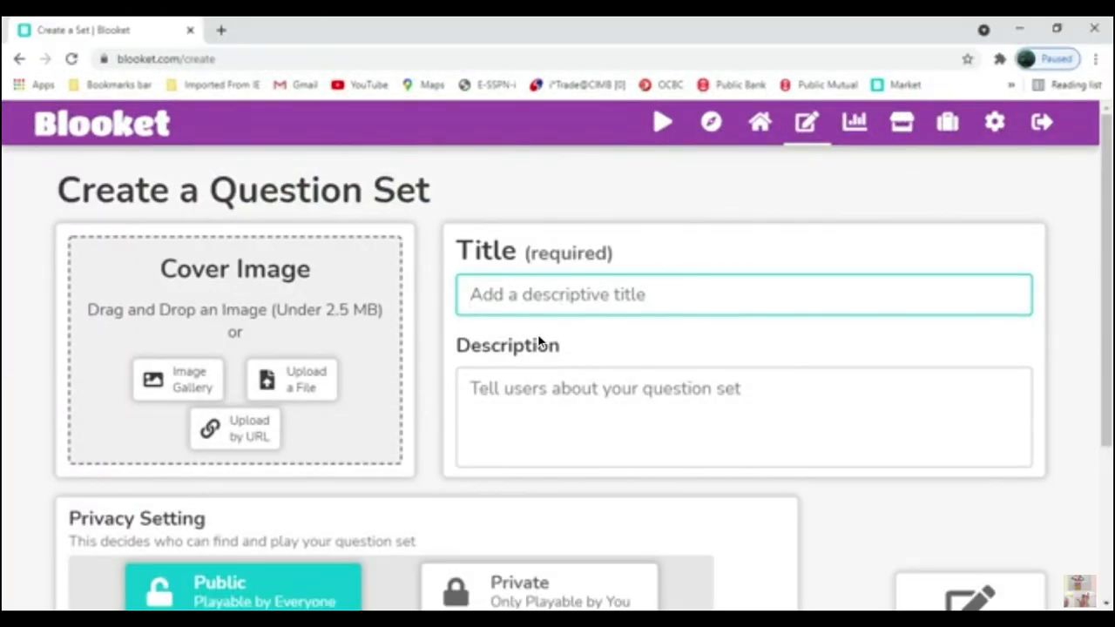
text(Y)
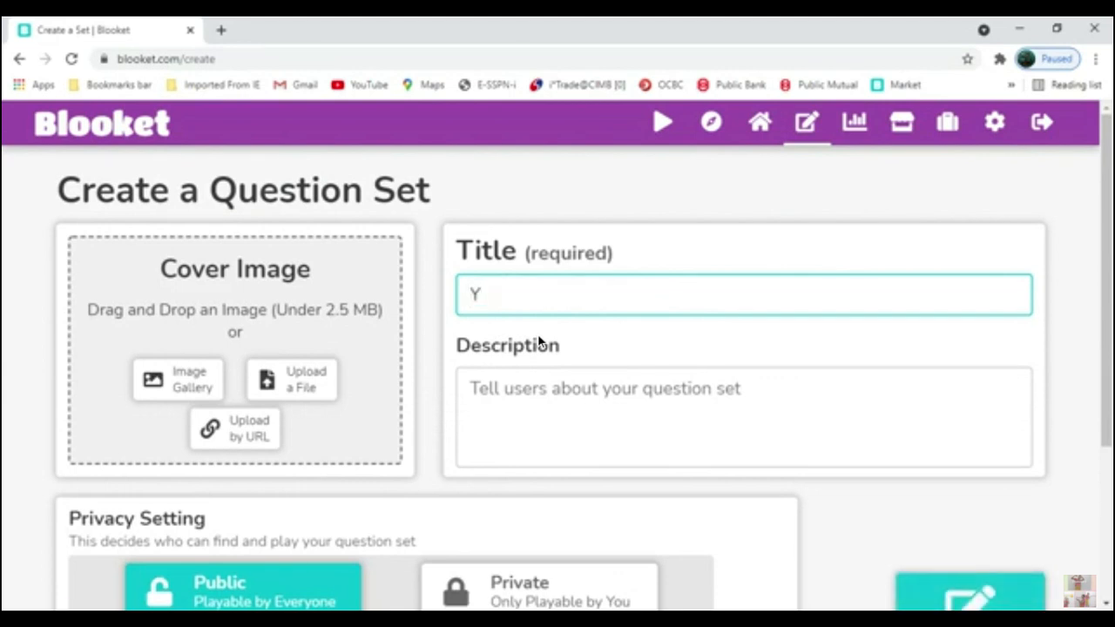
text(outu)
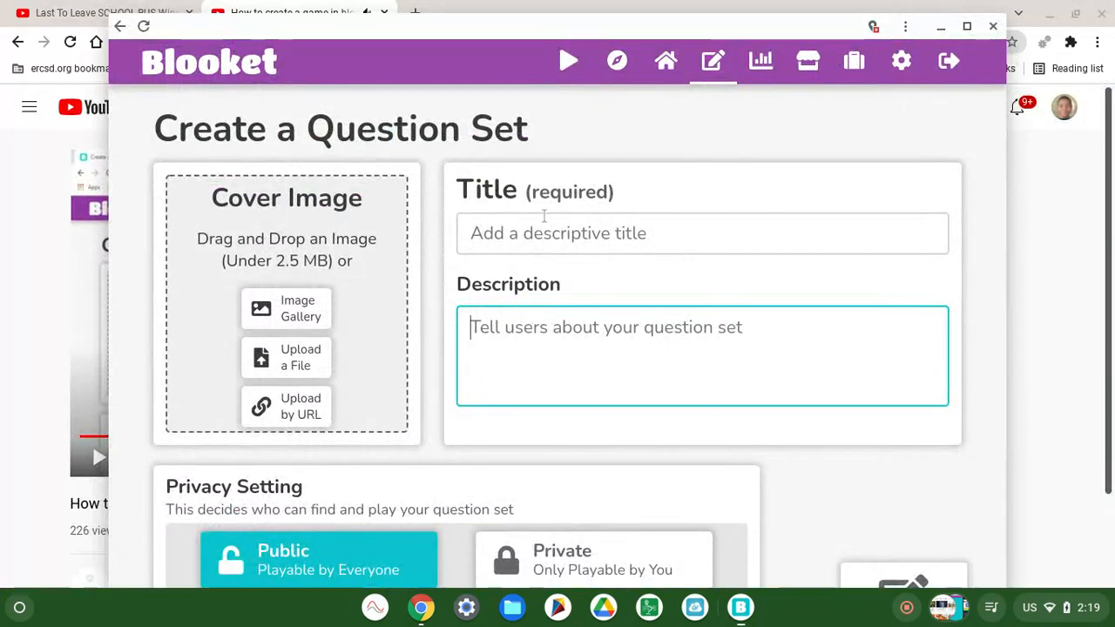
- Enter 'cool cars games' as the new set's title
text(cool)
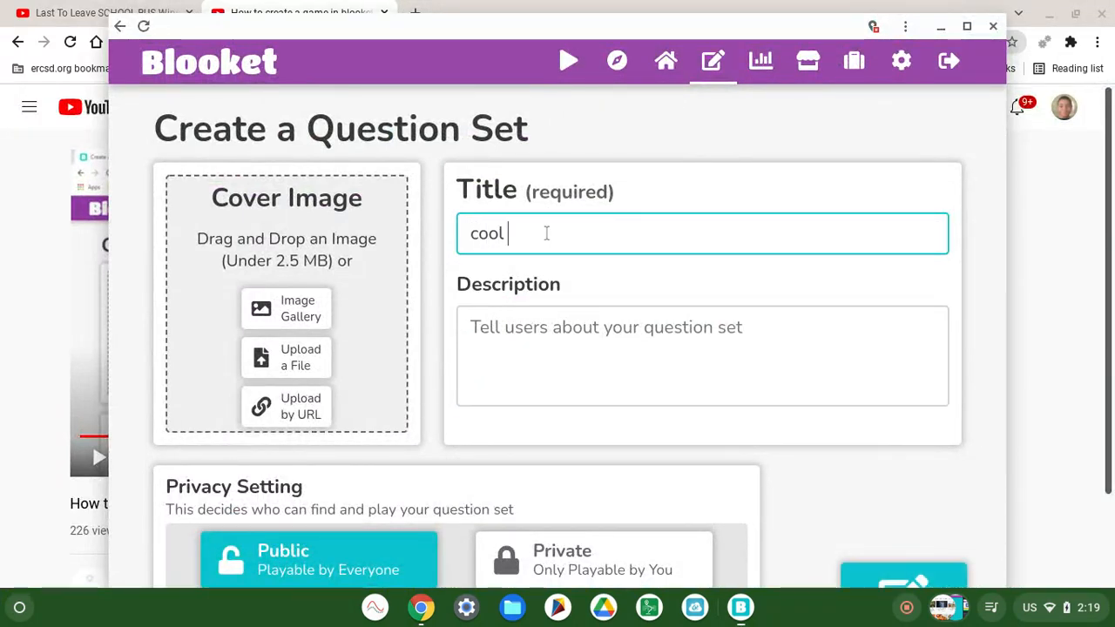
text(ca)
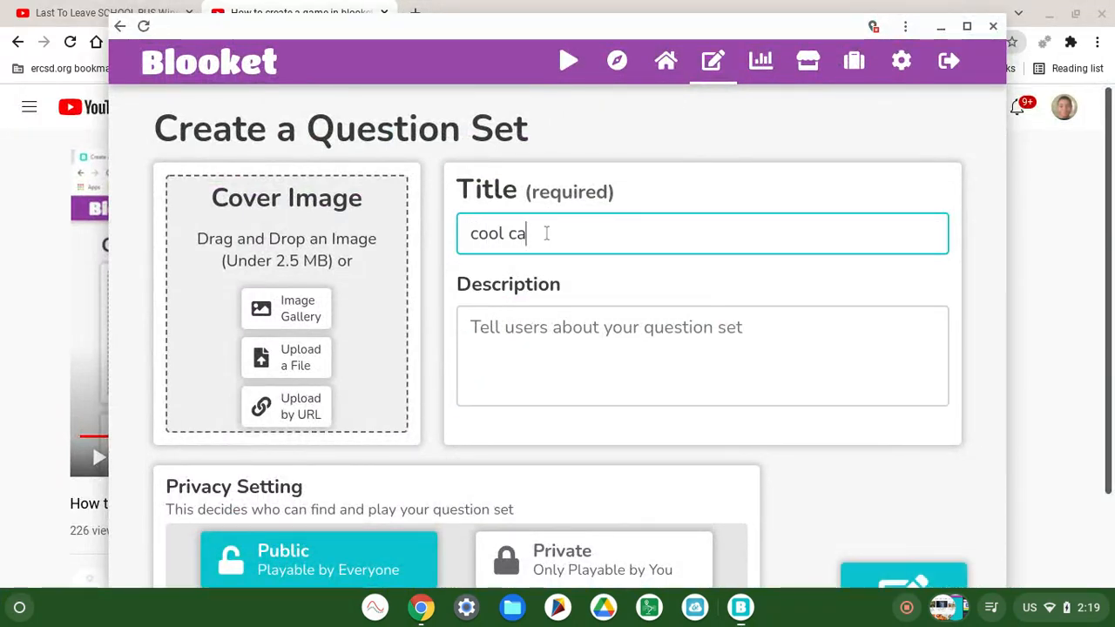
text(rs ga)
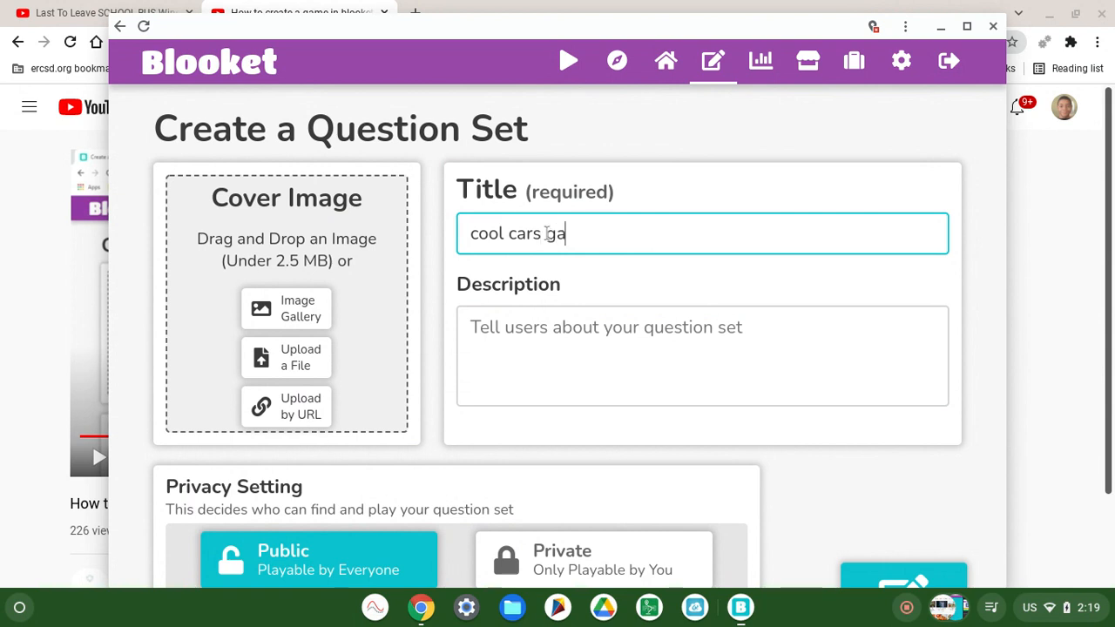
text(mes)
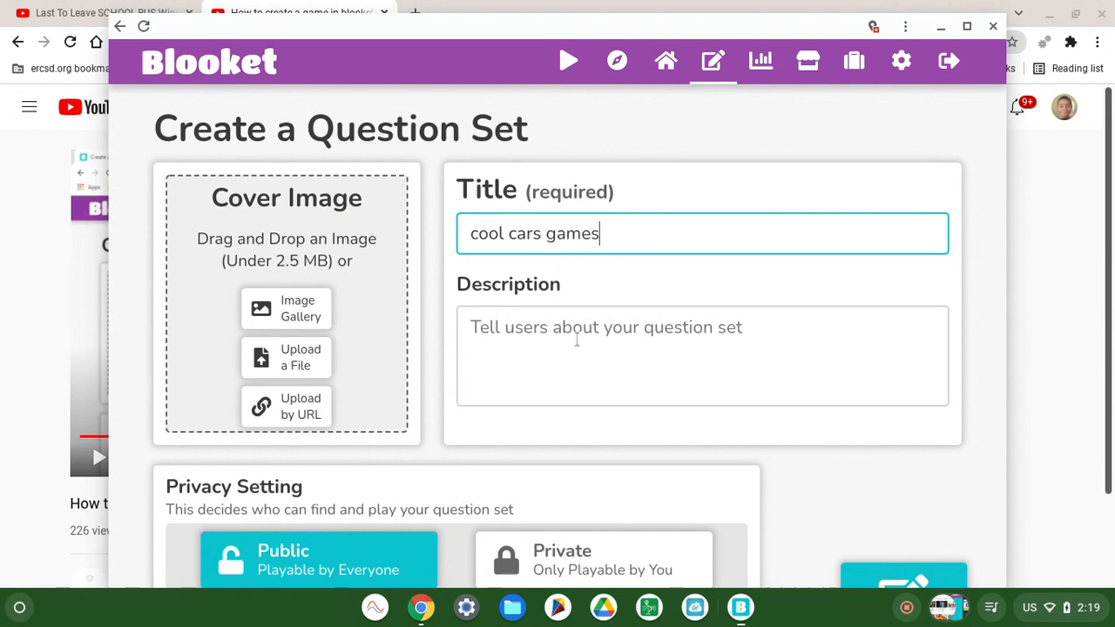
mouse_move(713, 373)
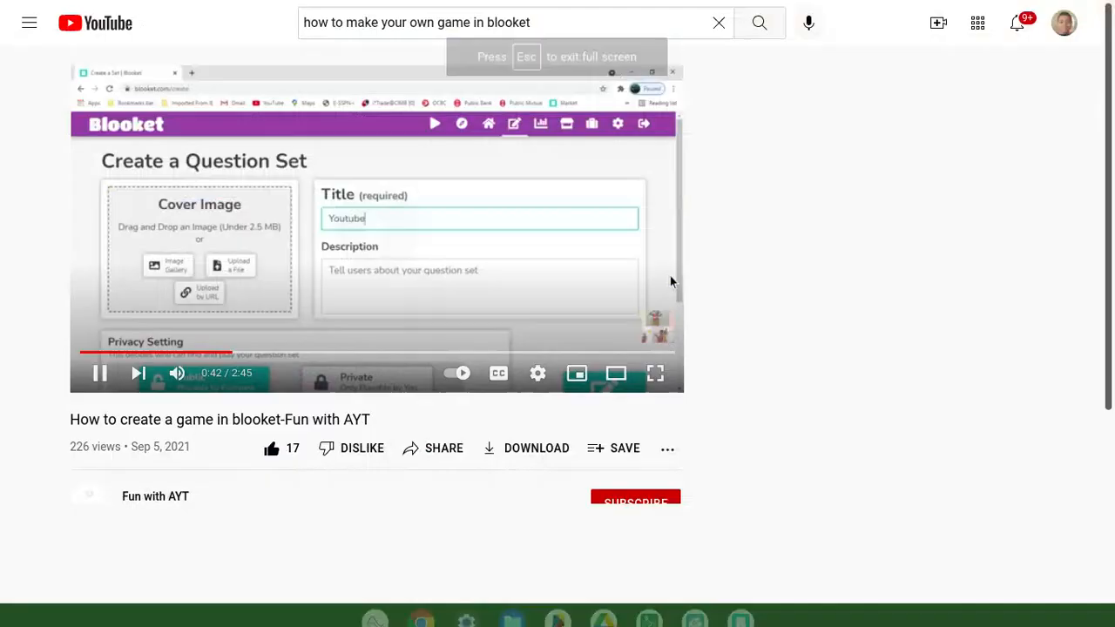
- Watch the tutorial's description step full screen before returning to the set form
click(655, 372)
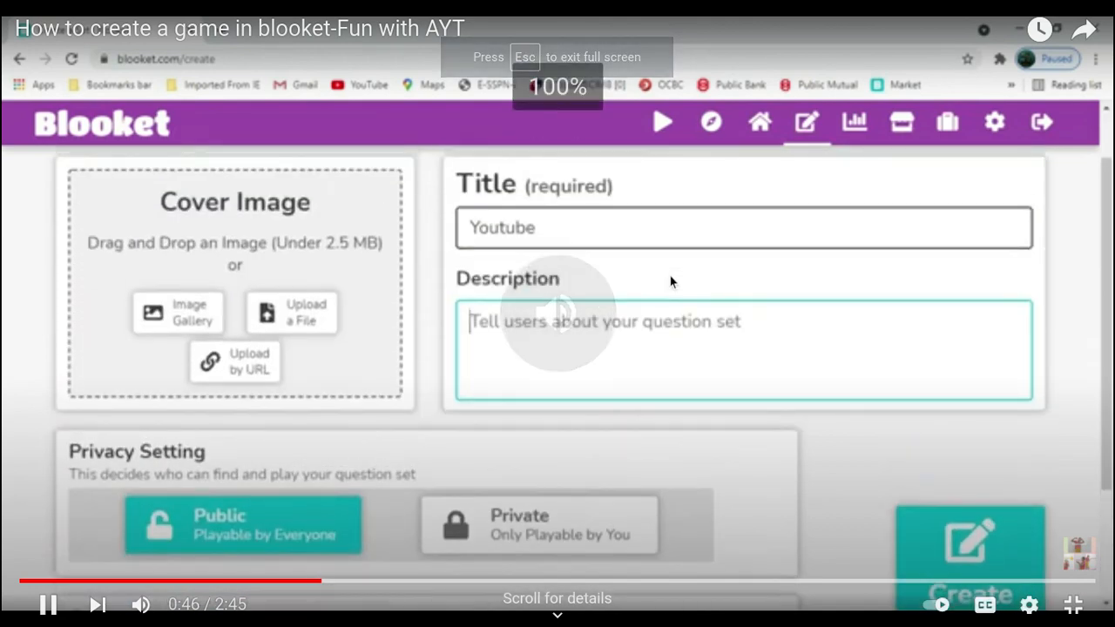
text(please)
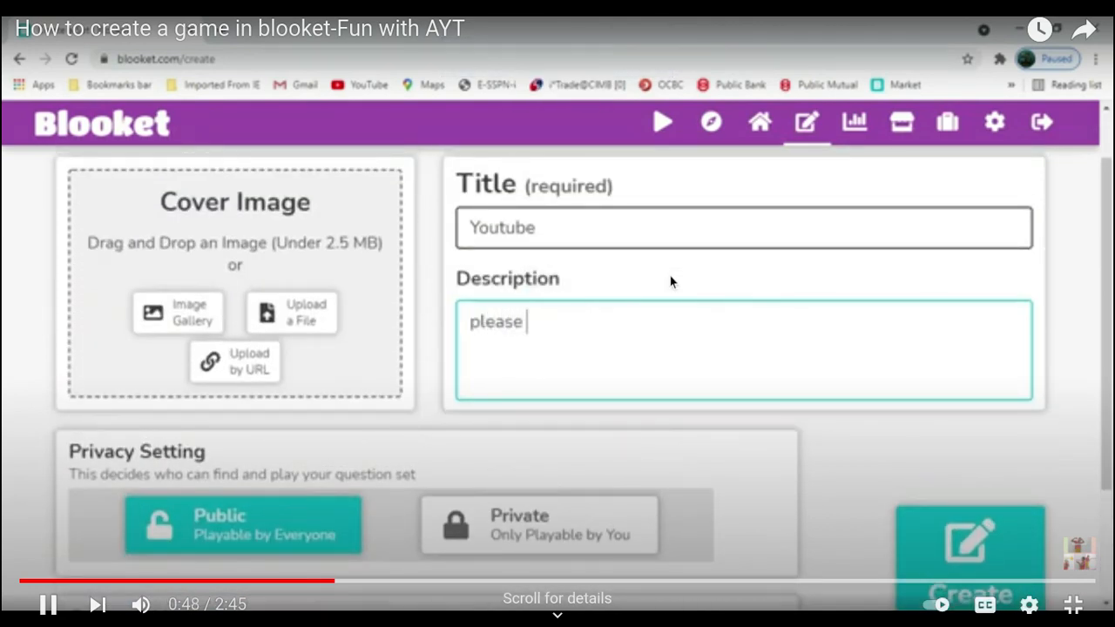
text(li)
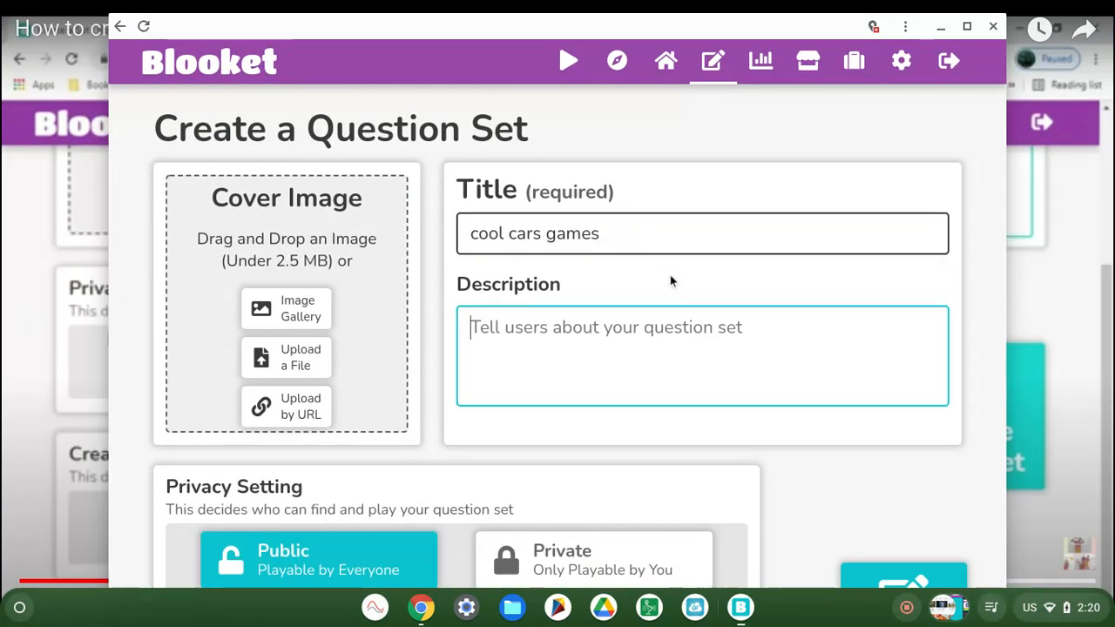
- Write the description's opening: the car will be so fun and you have to, fixing typos
text(the cars games)
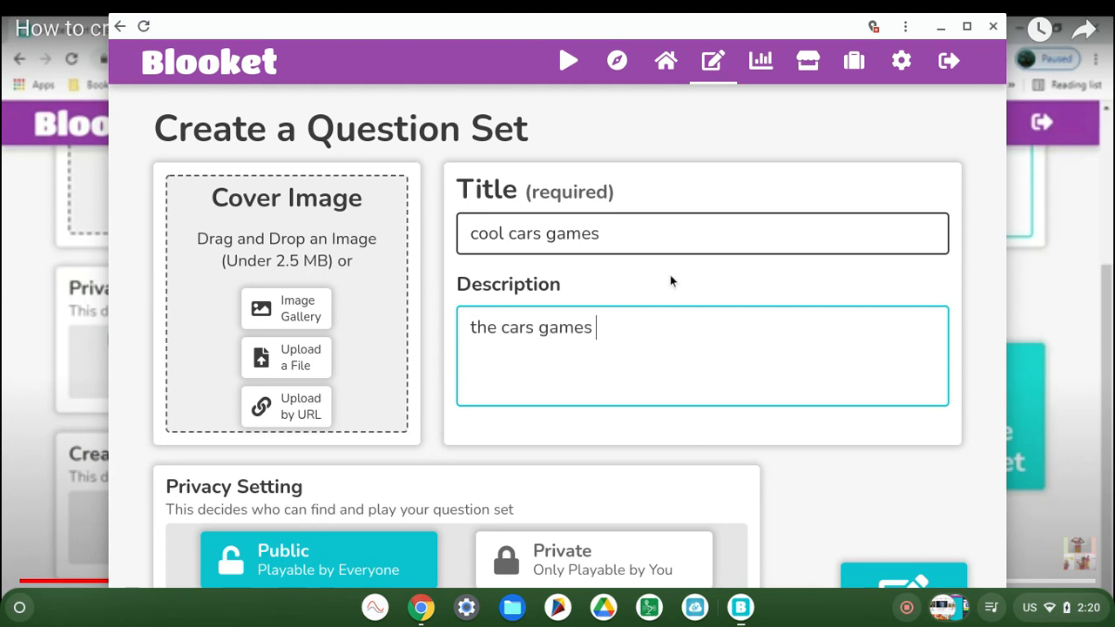
text(will so)
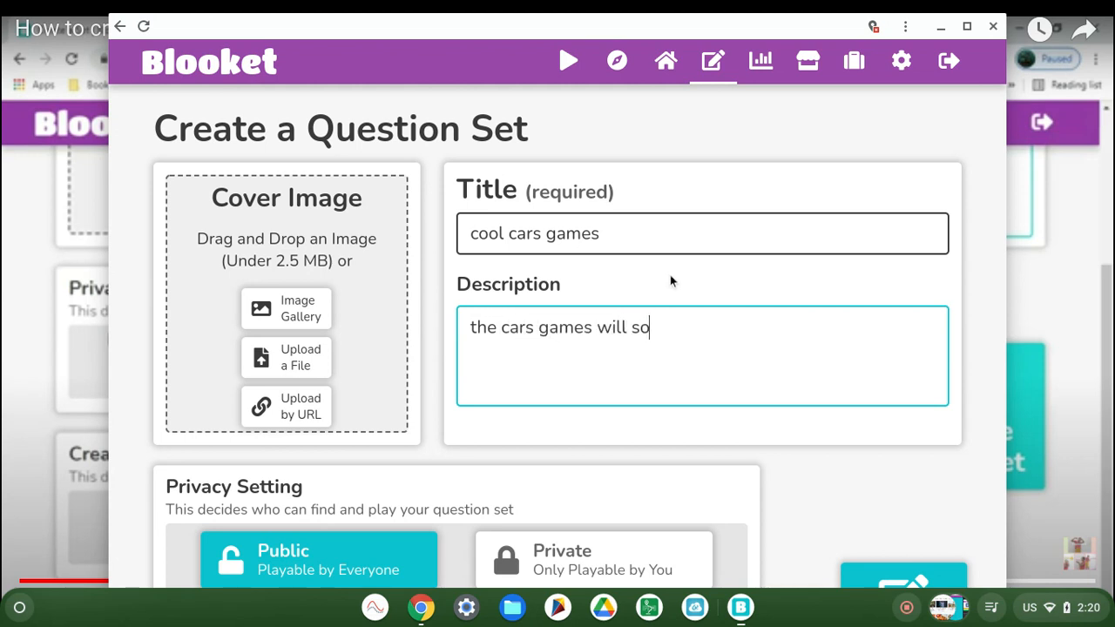
text(fu)
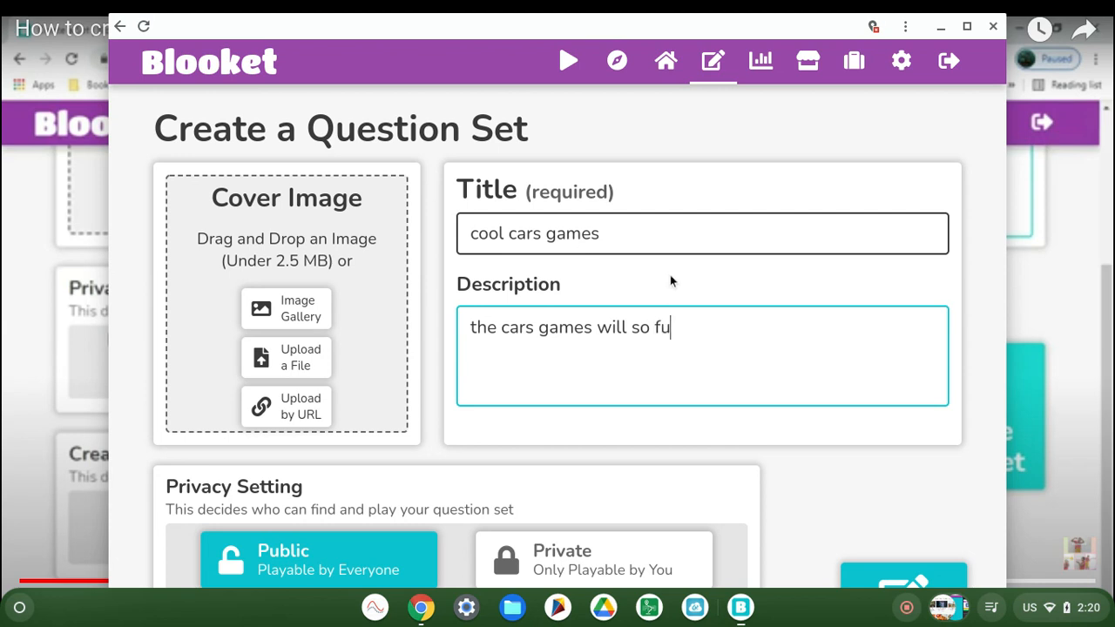
text(n and)
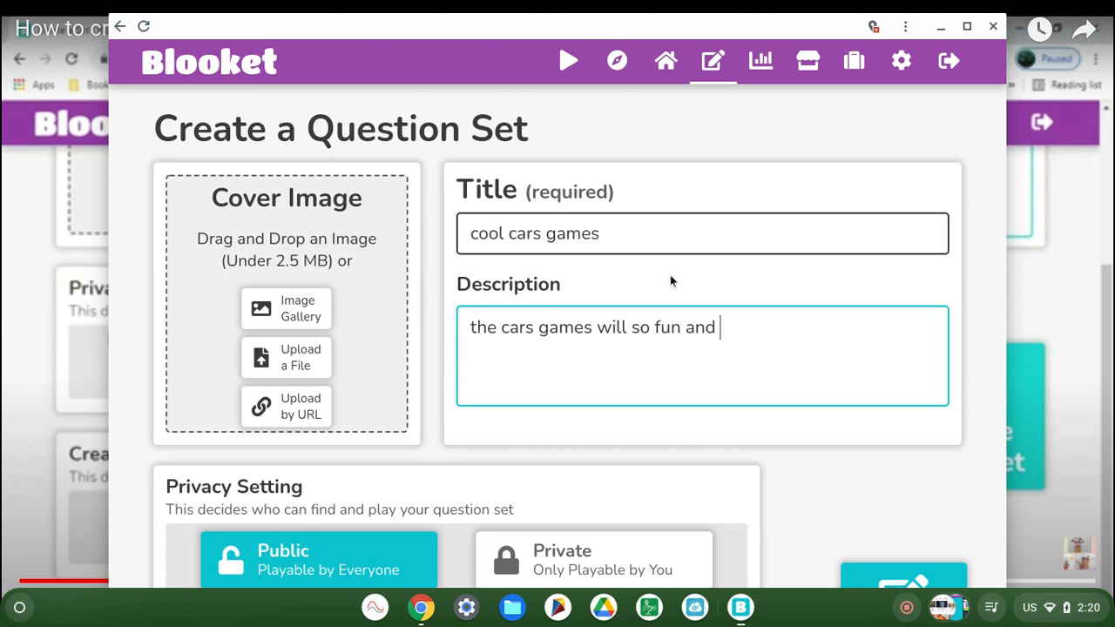
text(you hae)
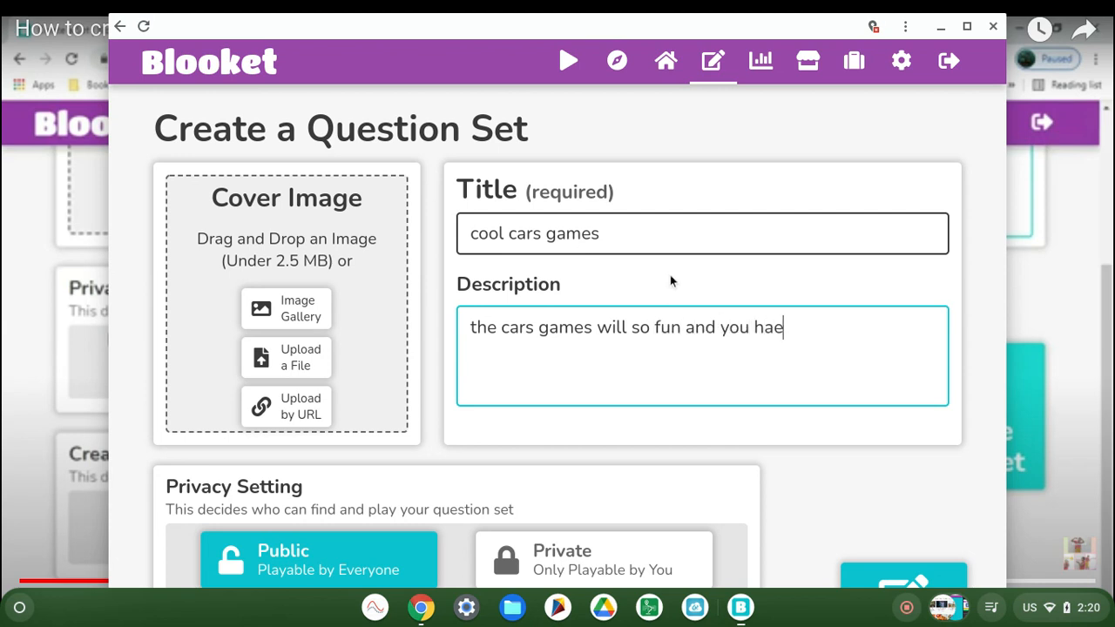
text(ve)
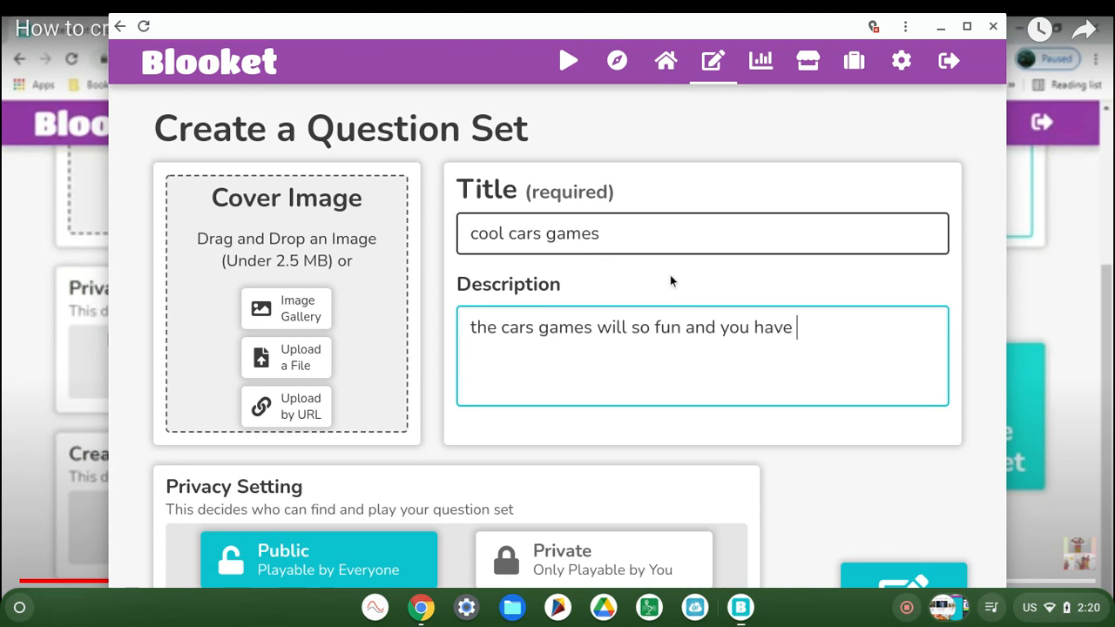
text(to it)
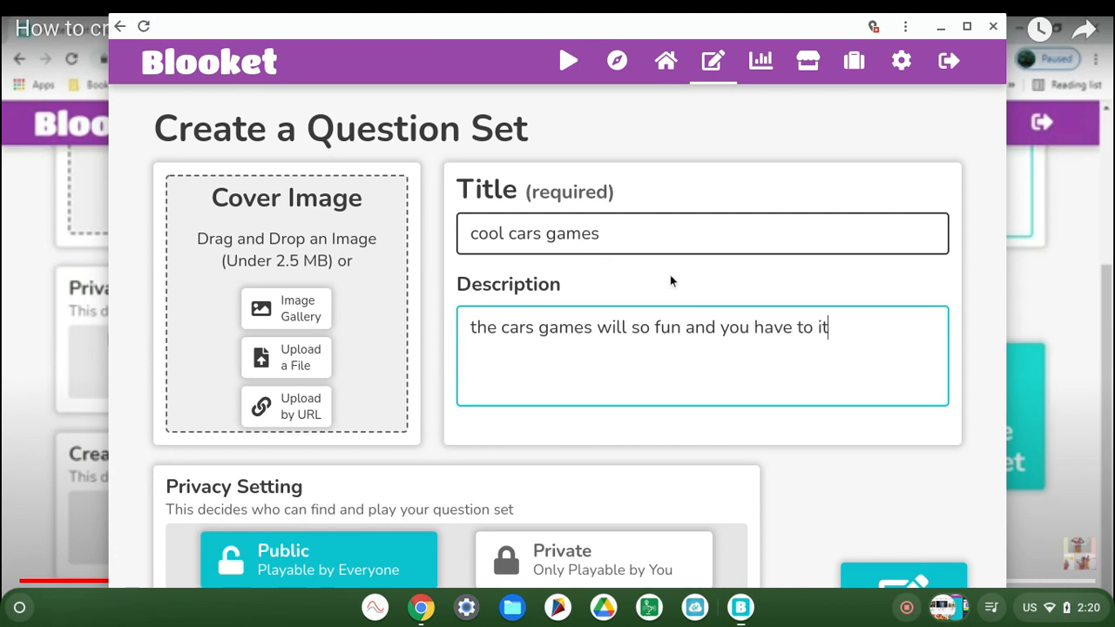
key(BackSpace)
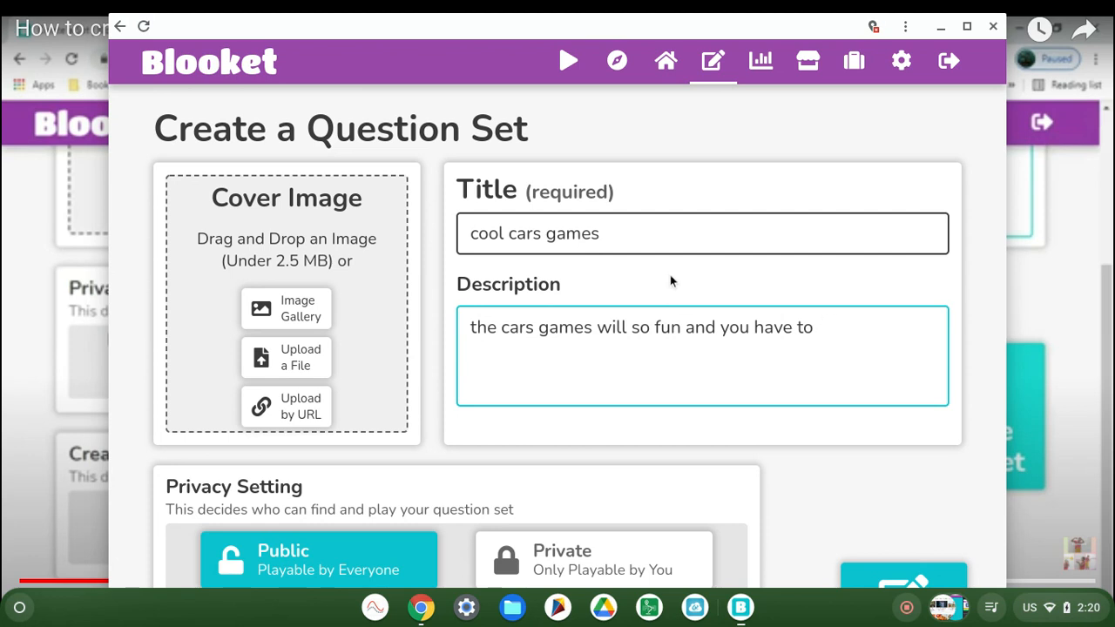
text(gto)
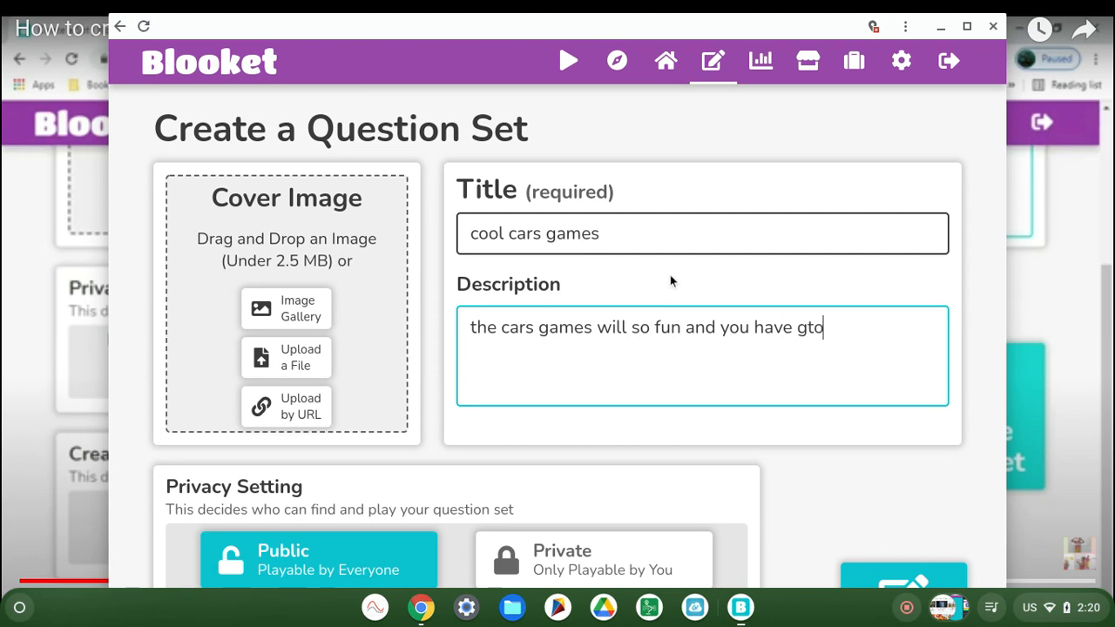
key(BackSpace)
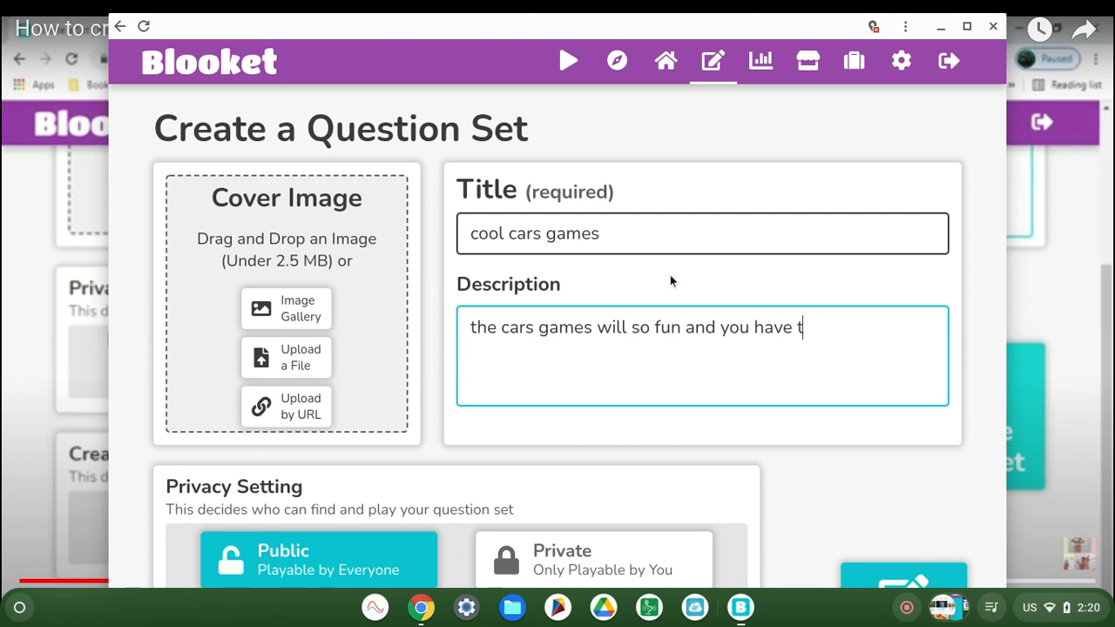
text(o)
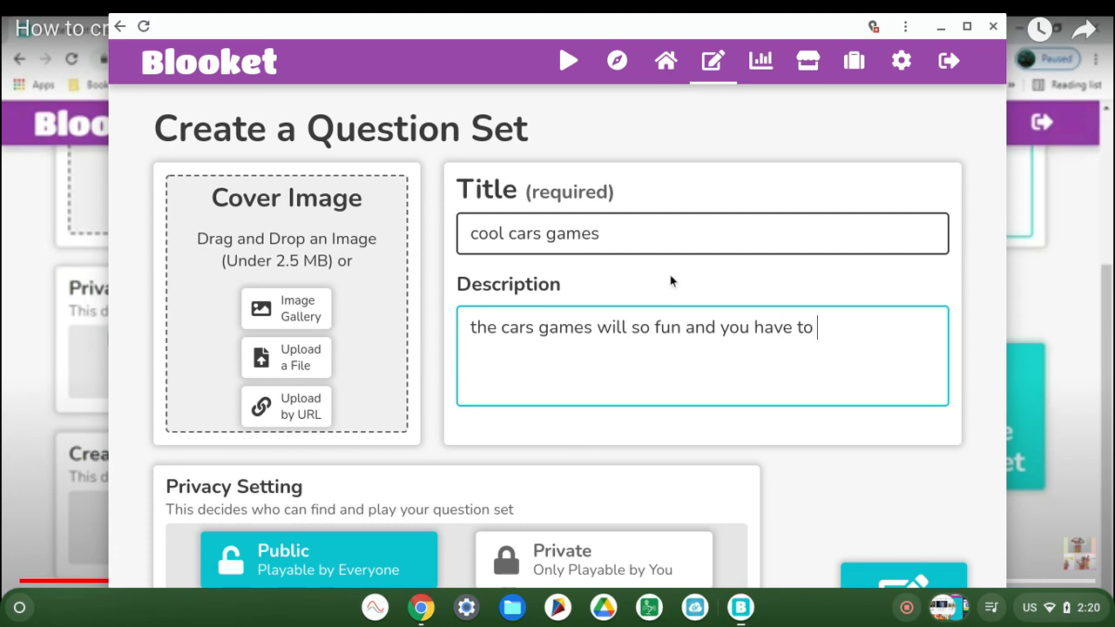
- Finish the description: play it guys and go and have some fun
text(play i)
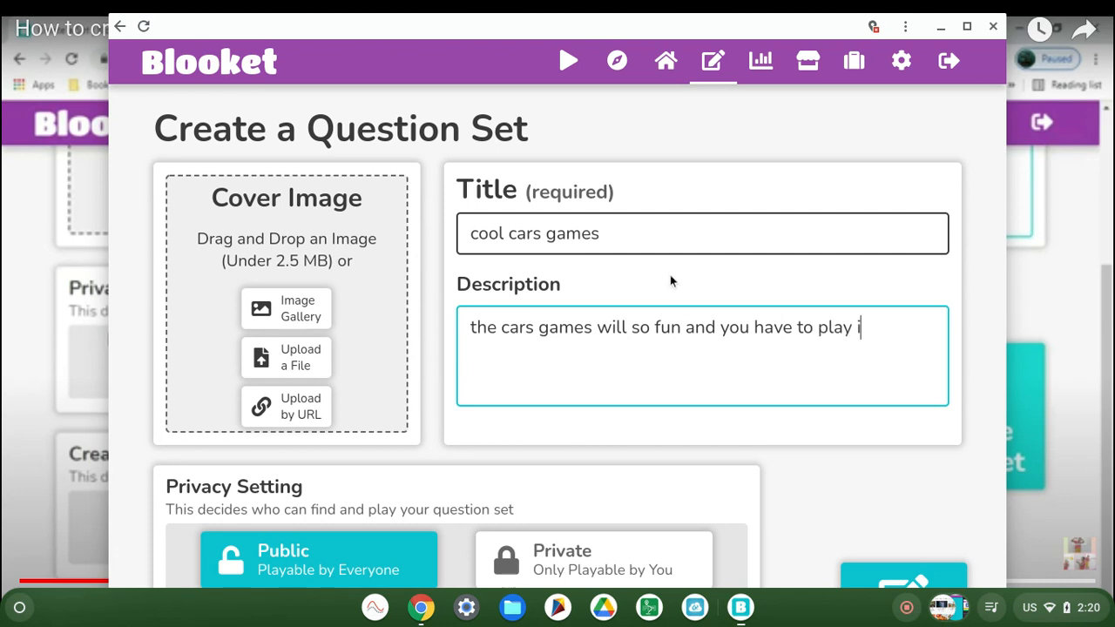
text(it)
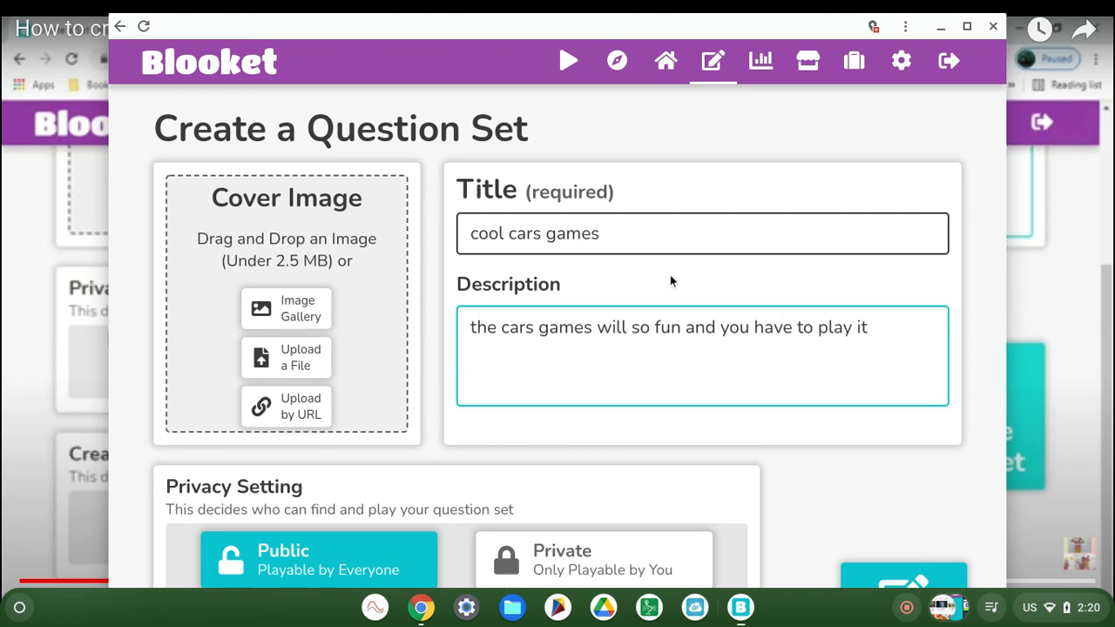
text(guys n)
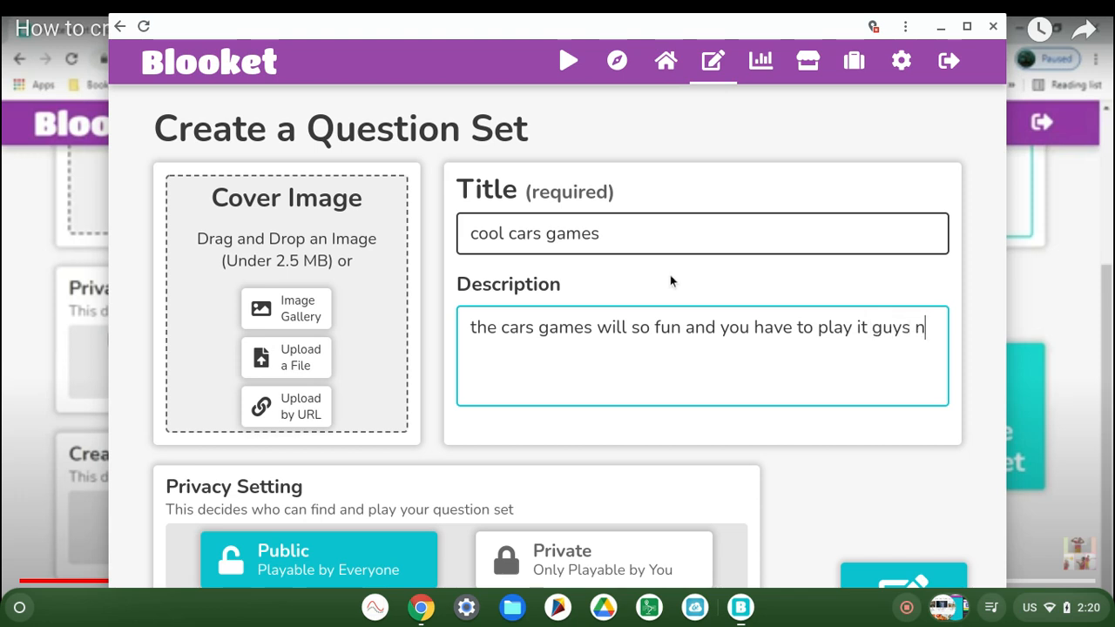
key(Backspace)
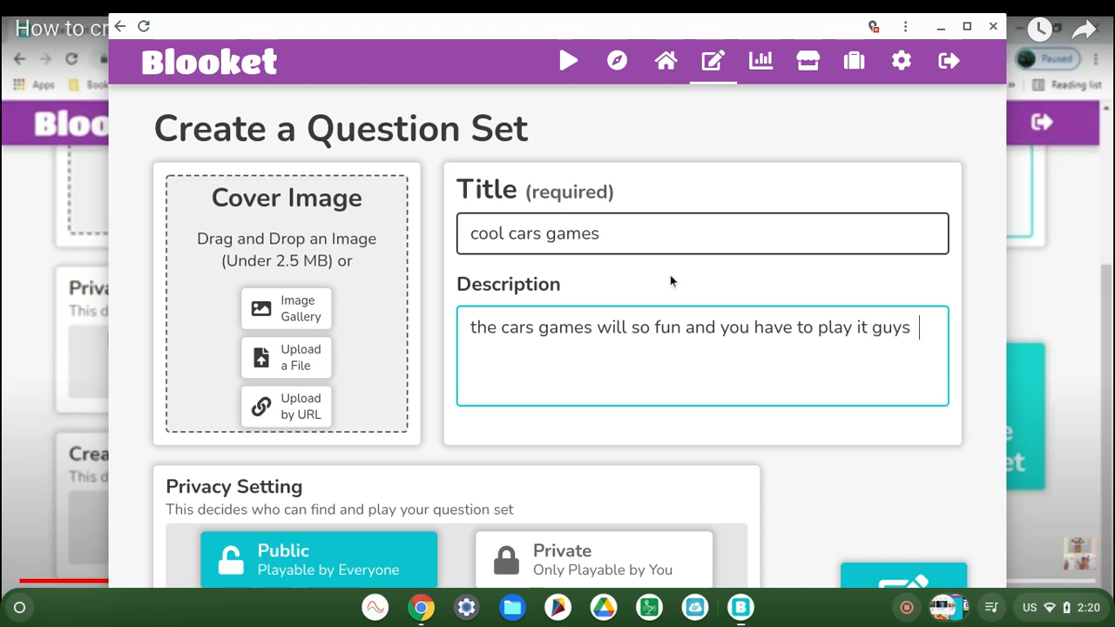
text(and)
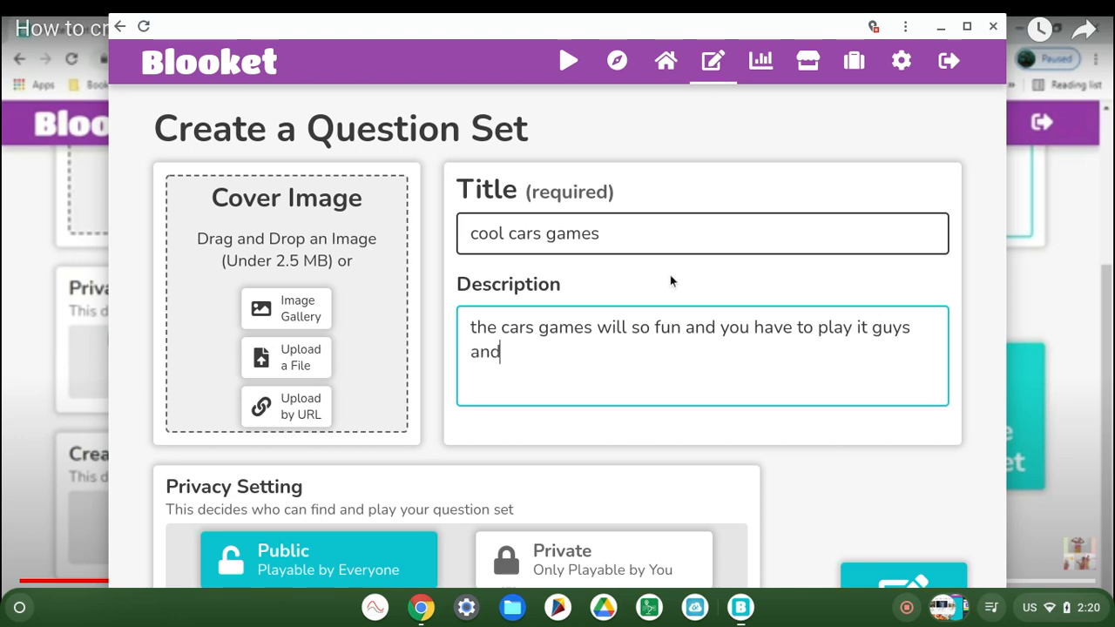
text(and)
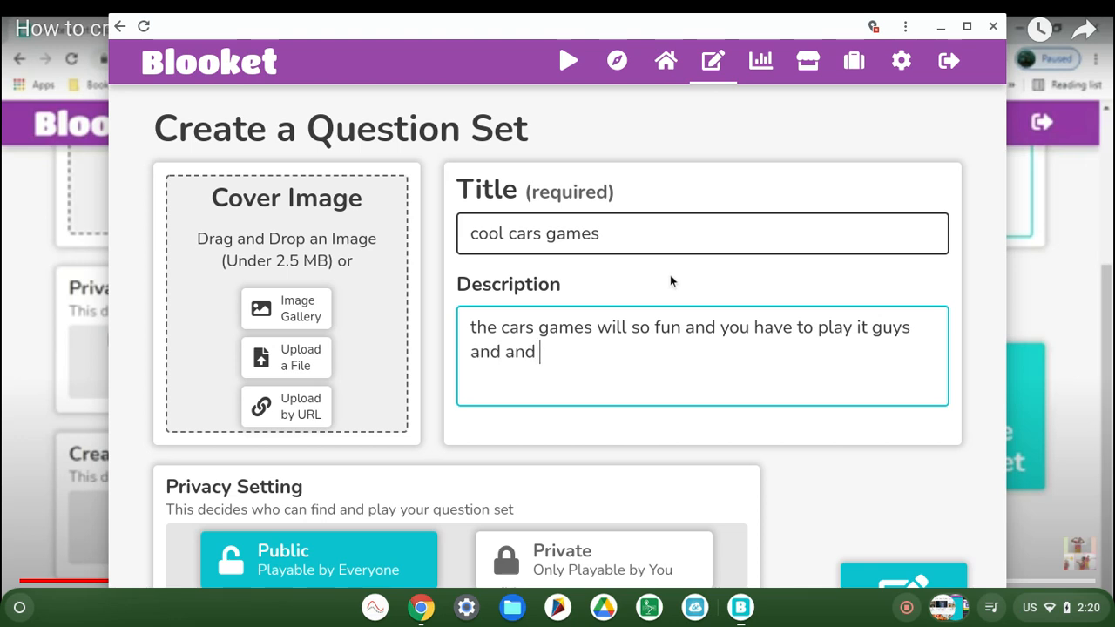
text(go and)
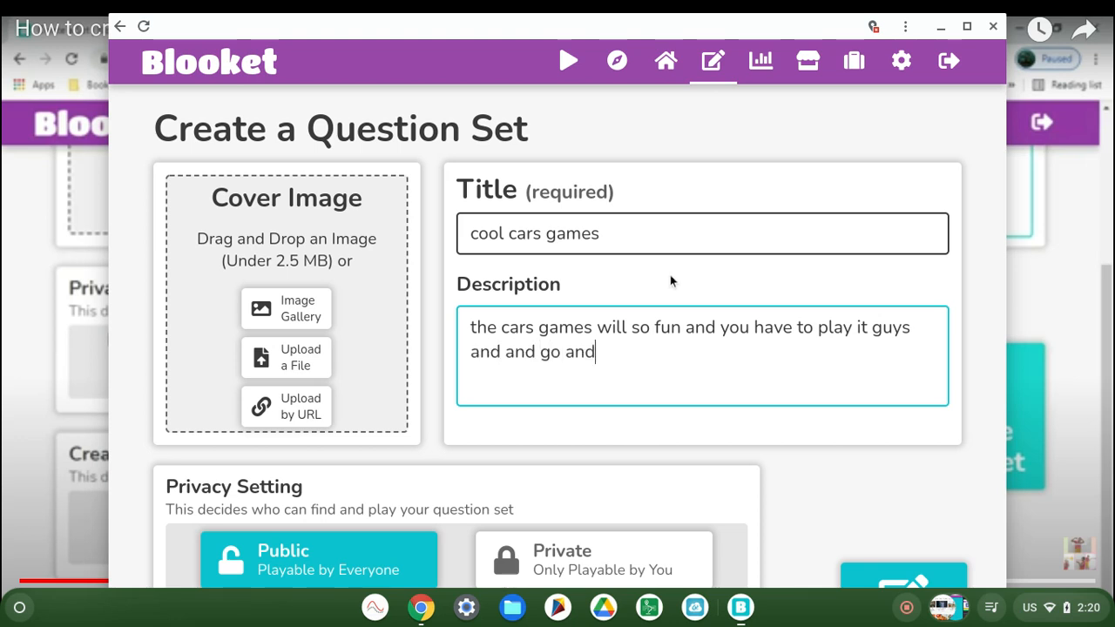
text(have so)
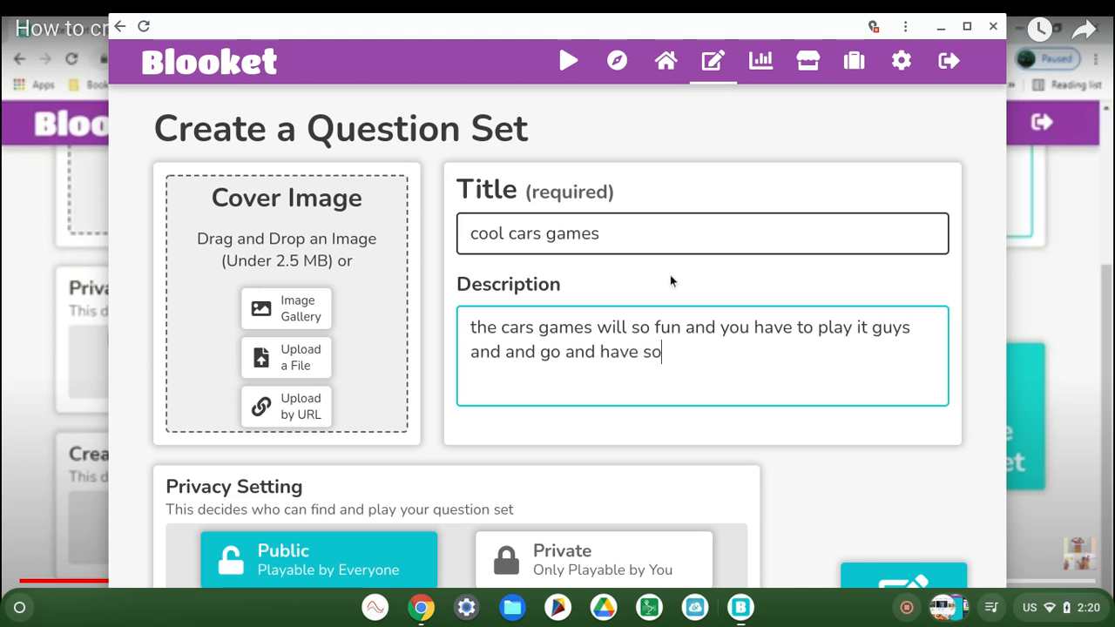
text(me fu)
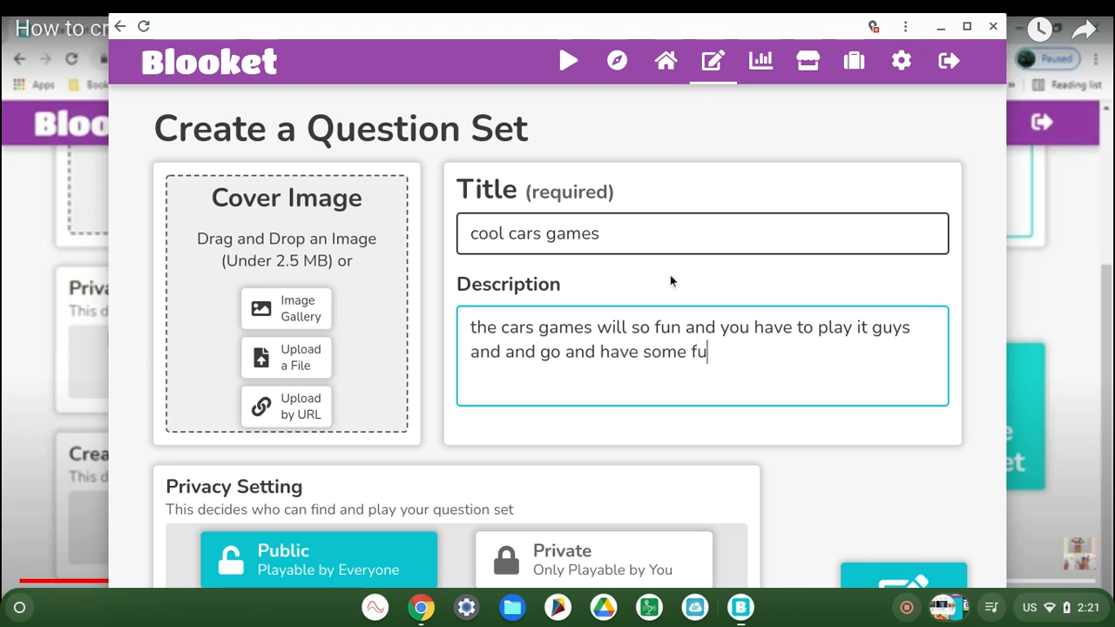
text(n.)
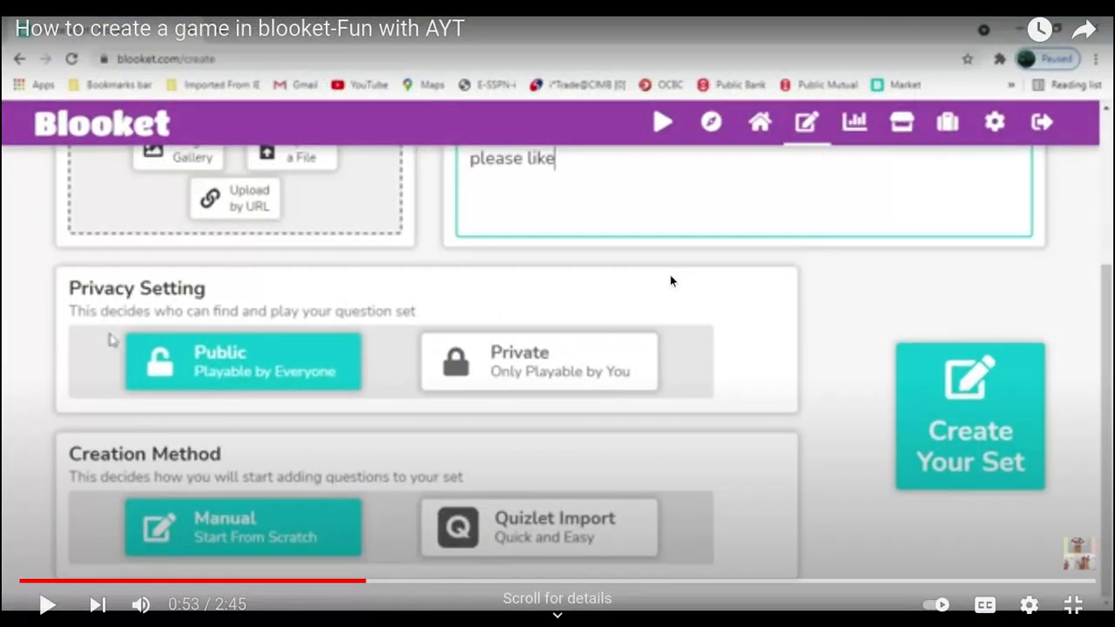
- Follow the tutorial's public/private privacy step, then bring back the Blooket set form
click(47, 605)
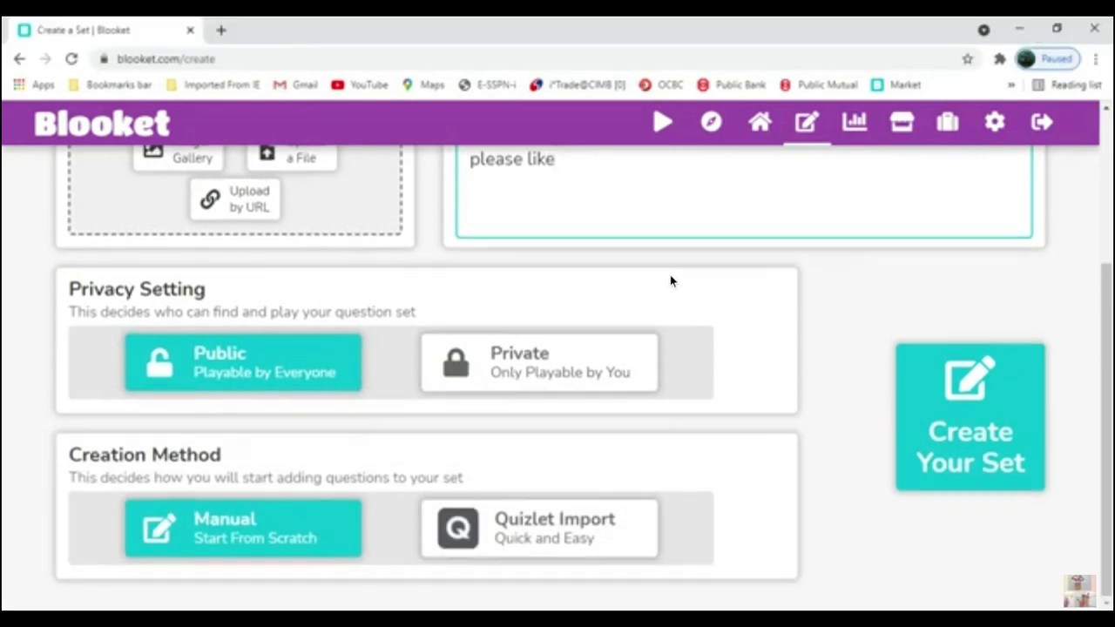
click(537, 361)
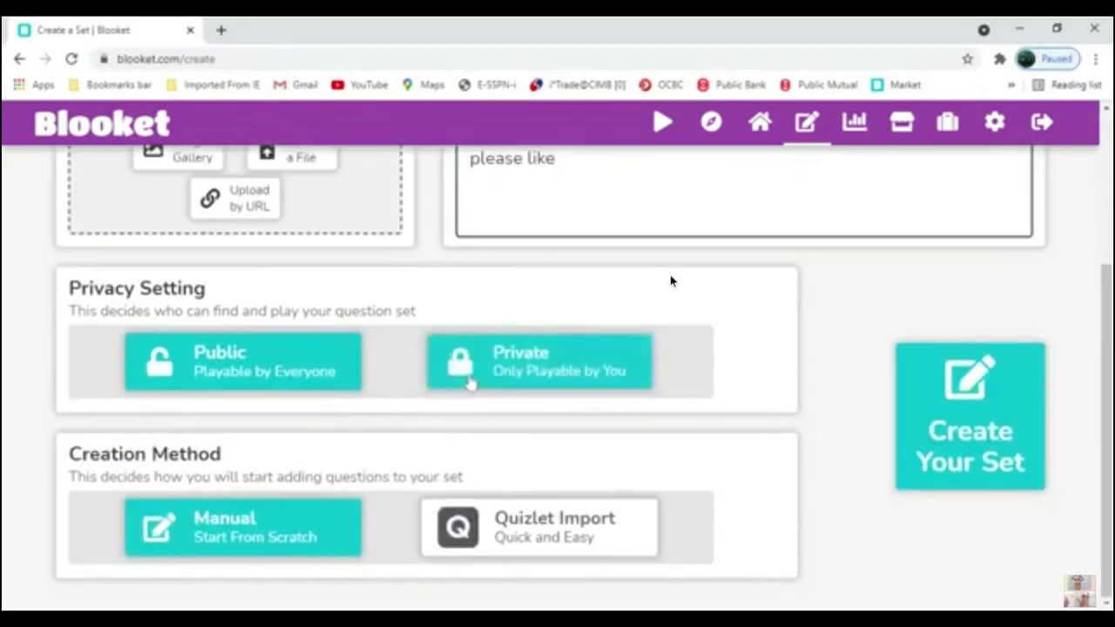
click(539, 360)
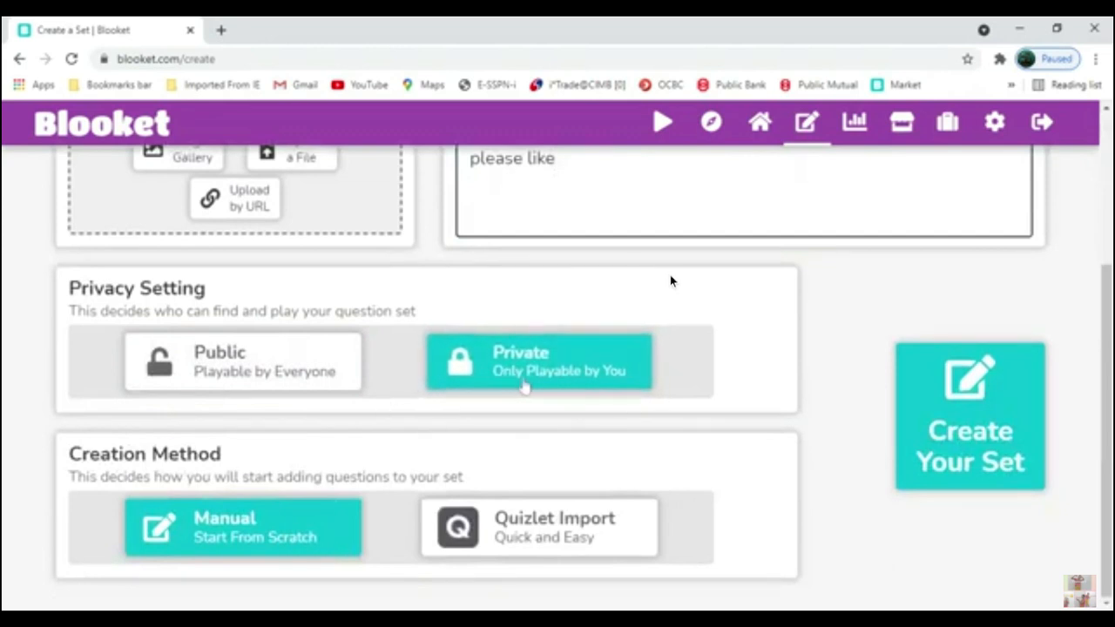
click(244, 360)
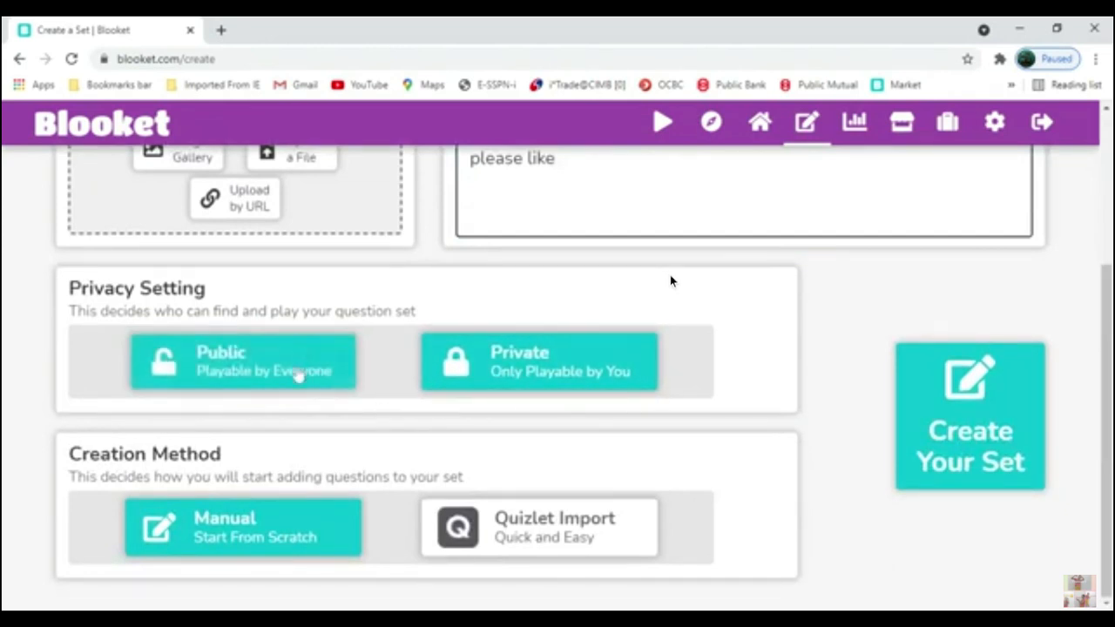
click(242, 361)
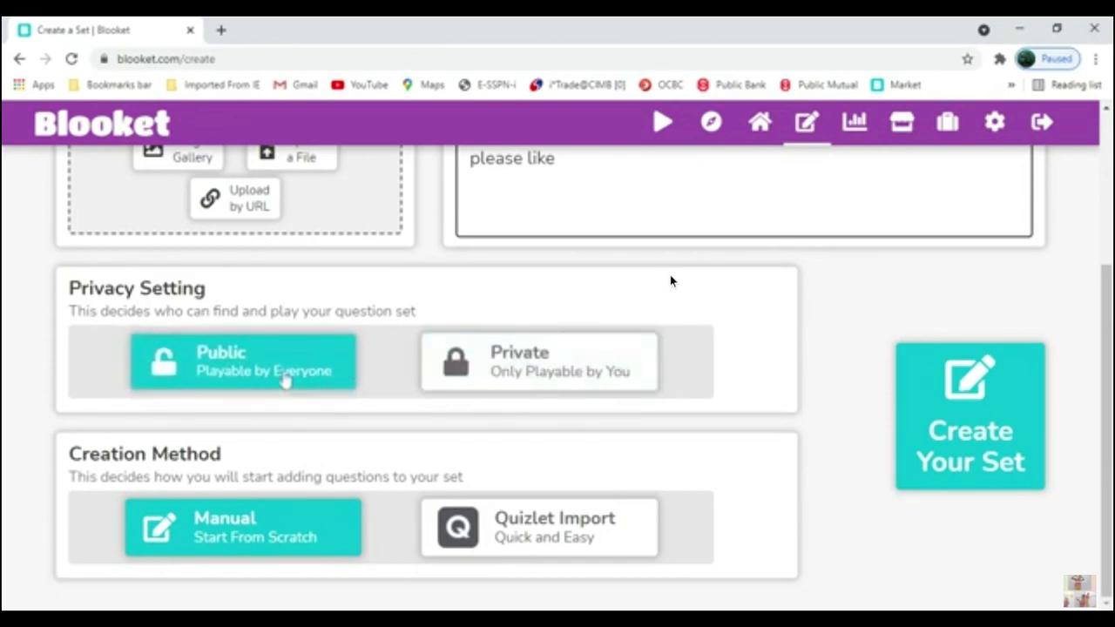
click(536, 361)
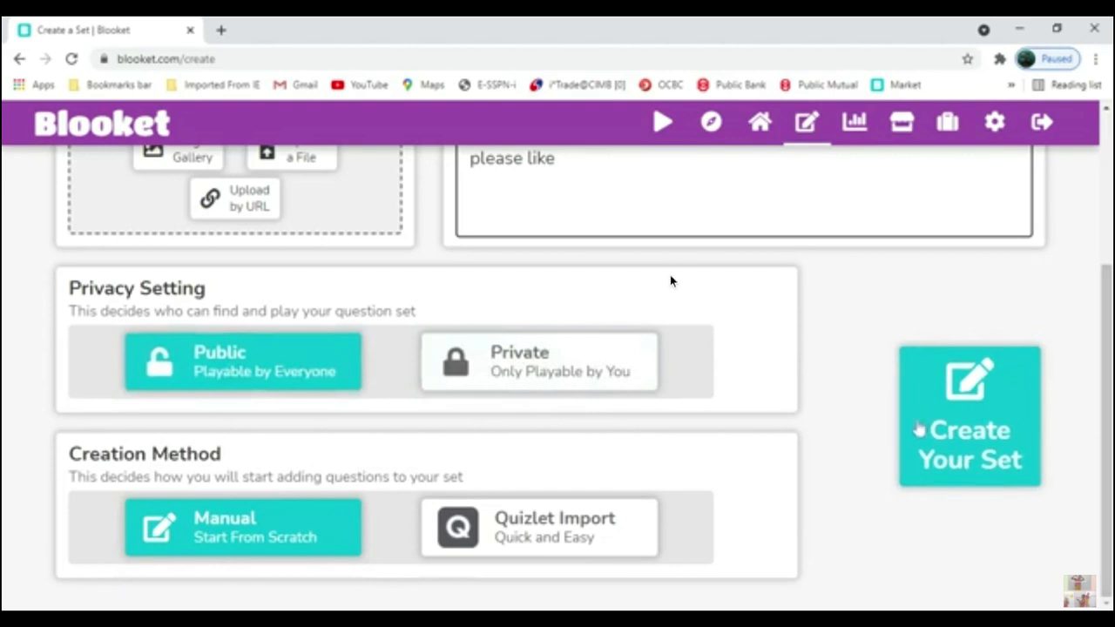
click(969, 414)
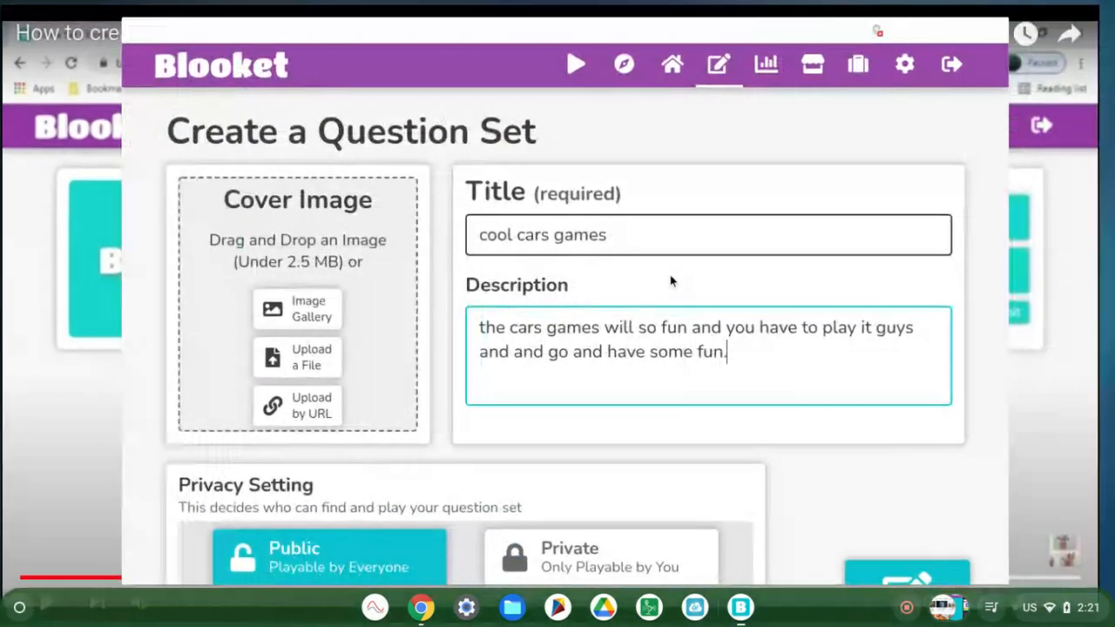
- Create the 'cool cars games' set as public with manual creation
scroll(down, 3)
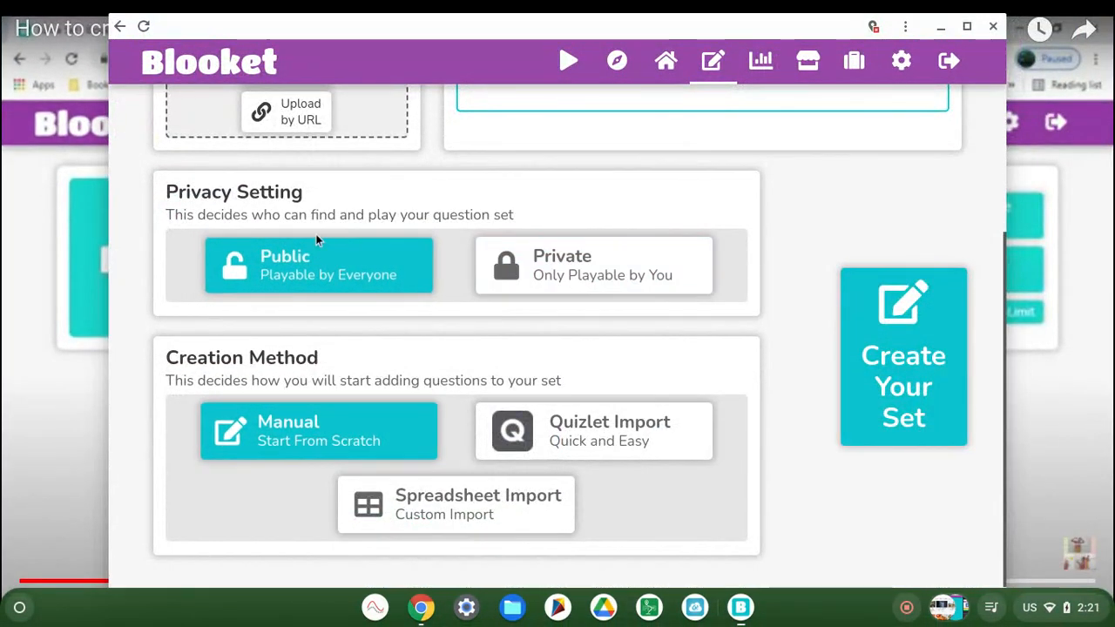
mouse_move(758, 350)
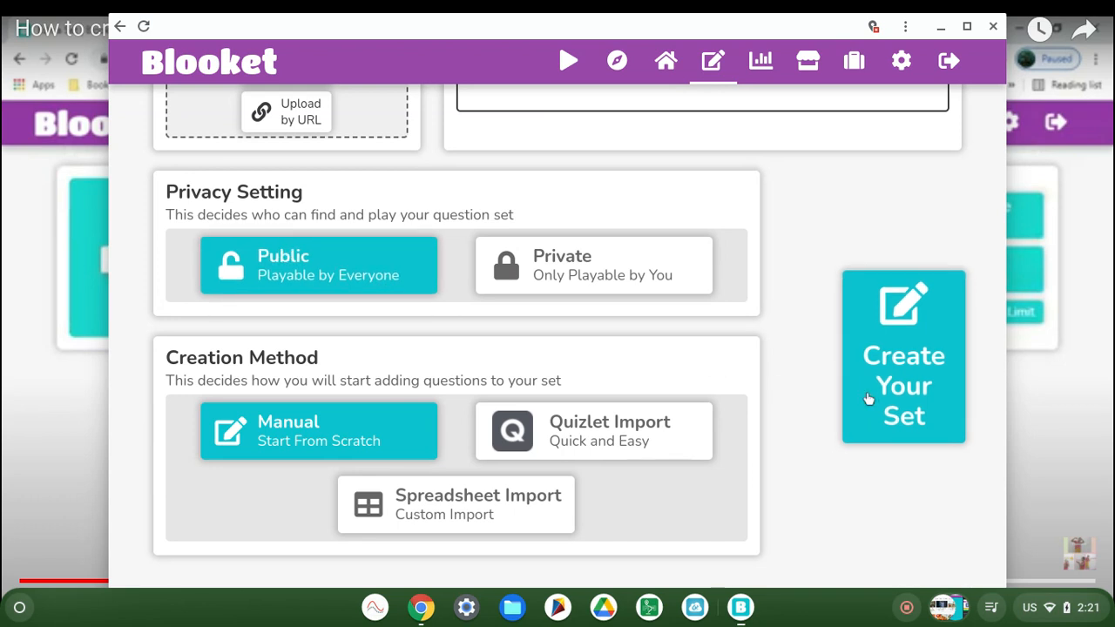
click(902, 385)
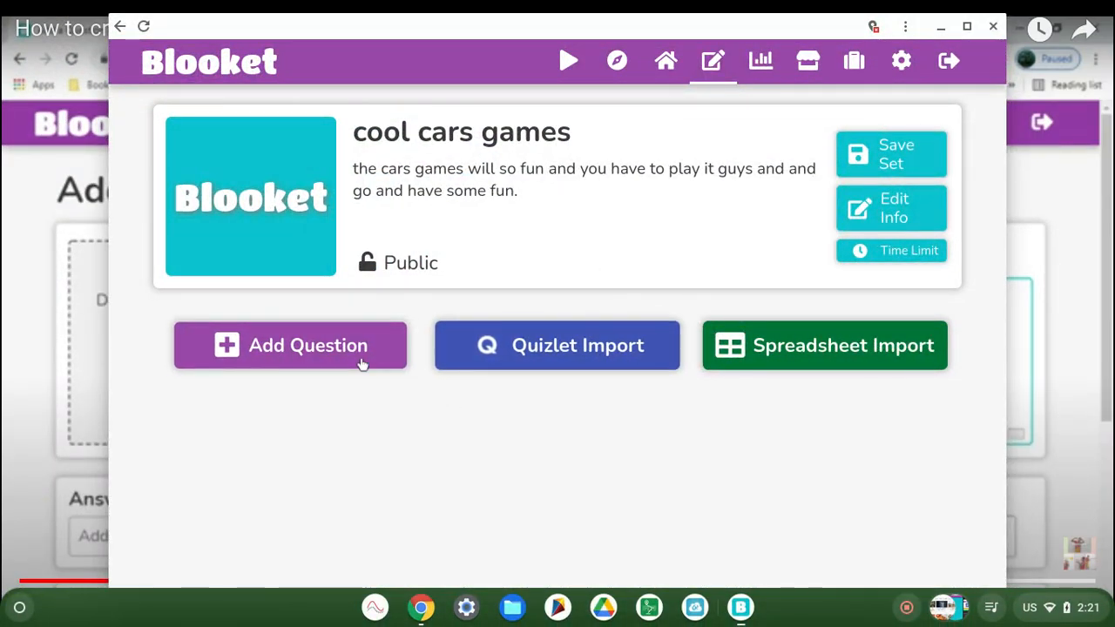
- Start adding a first question to the cool cars games set
click(289, 345)
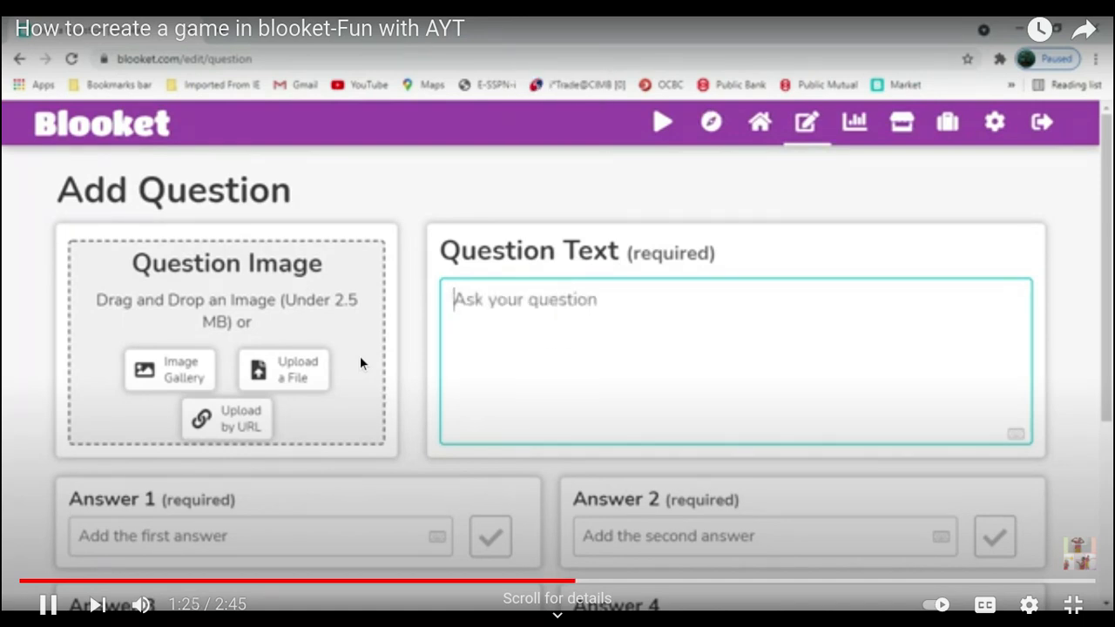
text(ilek)
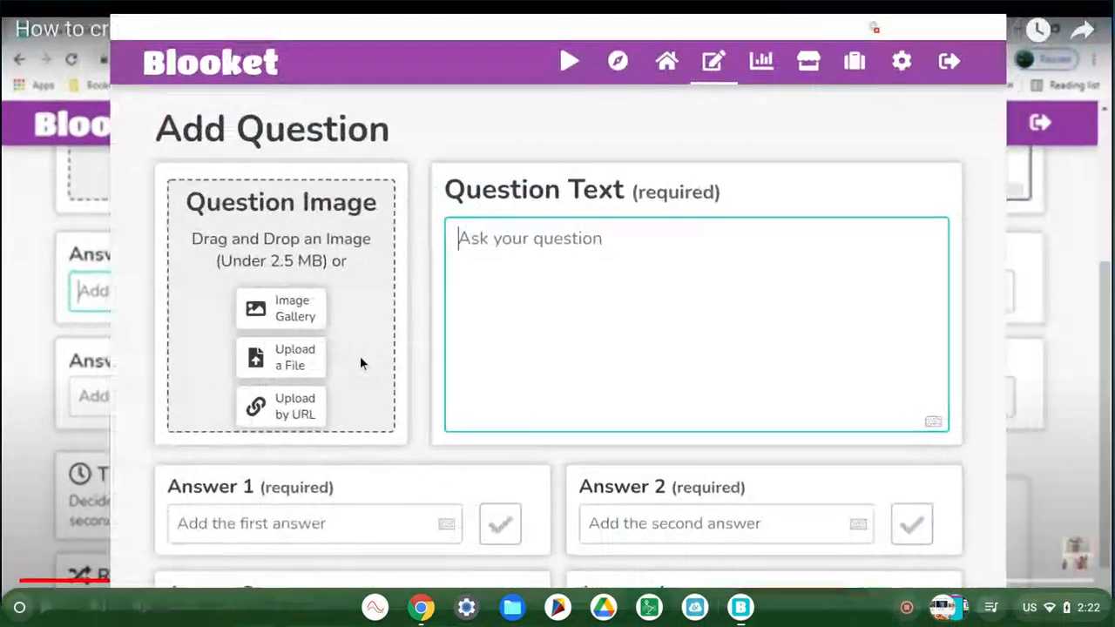
- Enter "hey cars" as the question text
text(hey cars)
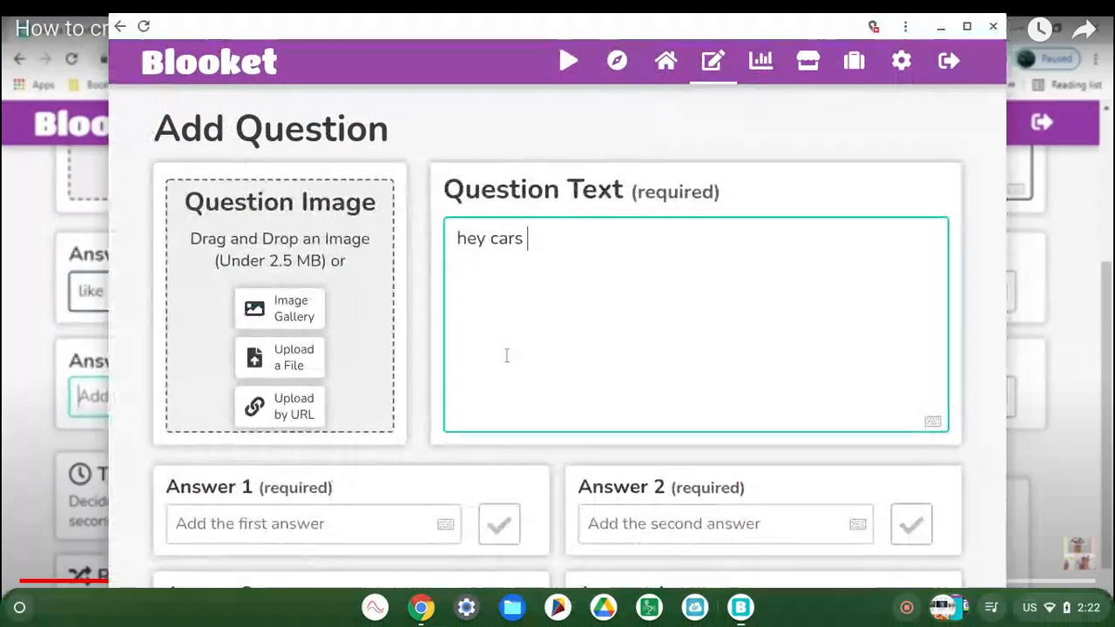
- Begin filling Answer 1, first mistyping "klie"
scroll(down, 3)
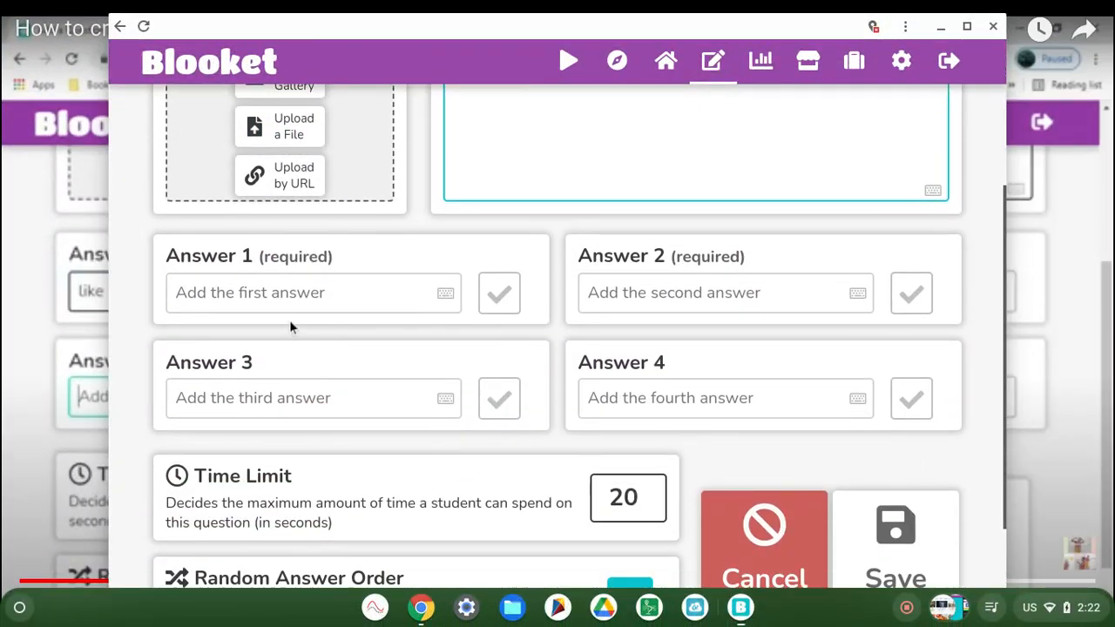
click(313, 293)
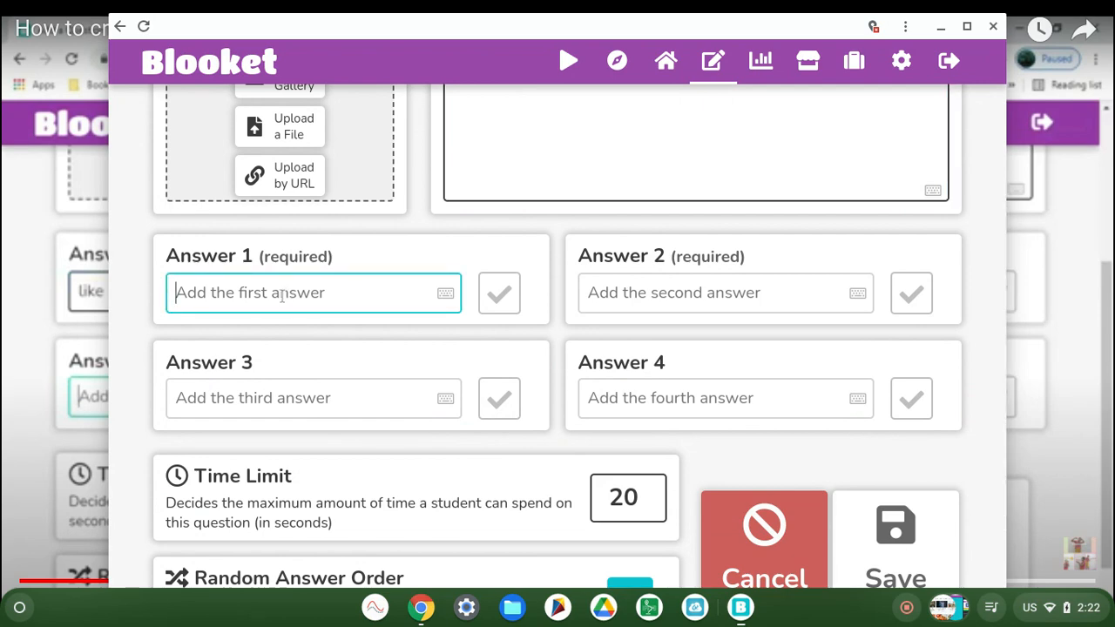
click(911, 293)
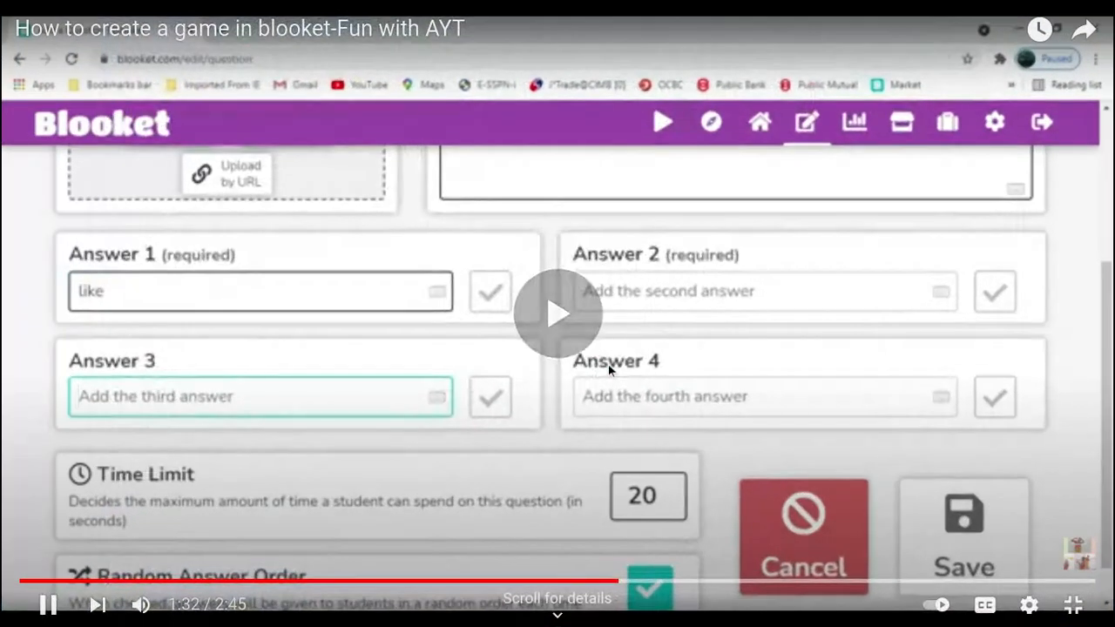
text(klie)
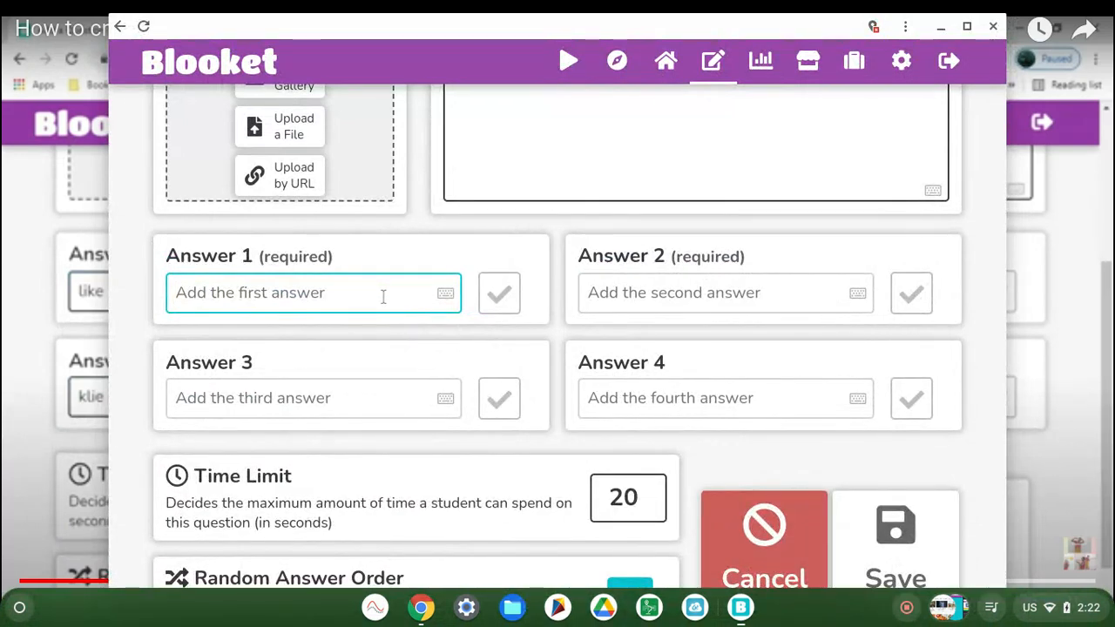
mouse_move(1056, 366)
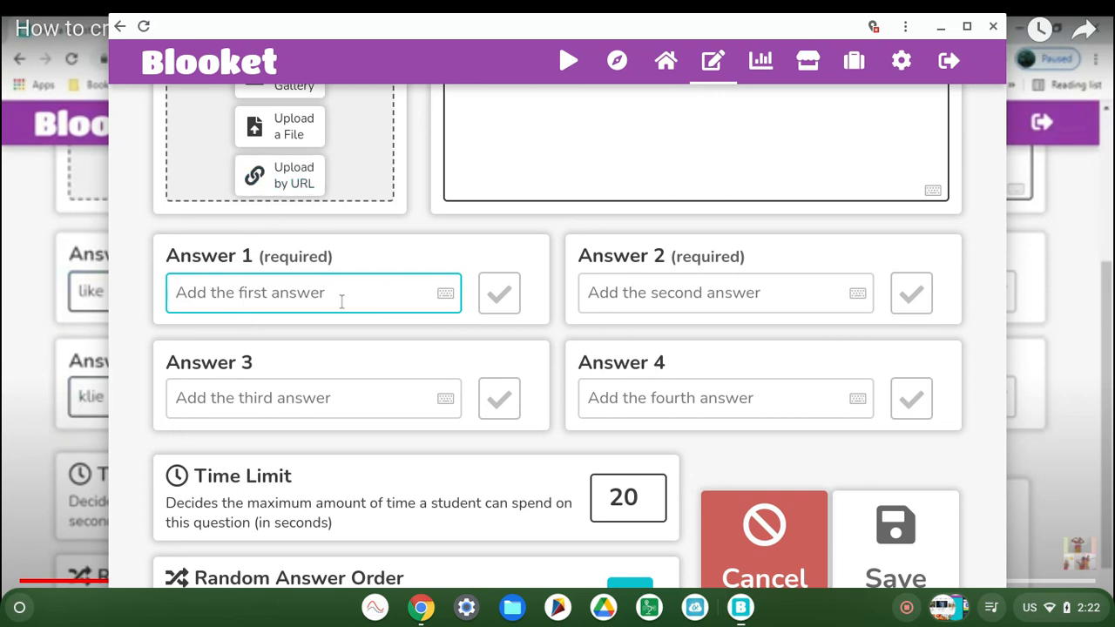
- Make Answer 1 read "what car is it", correcting the trailing typo
text(what c)
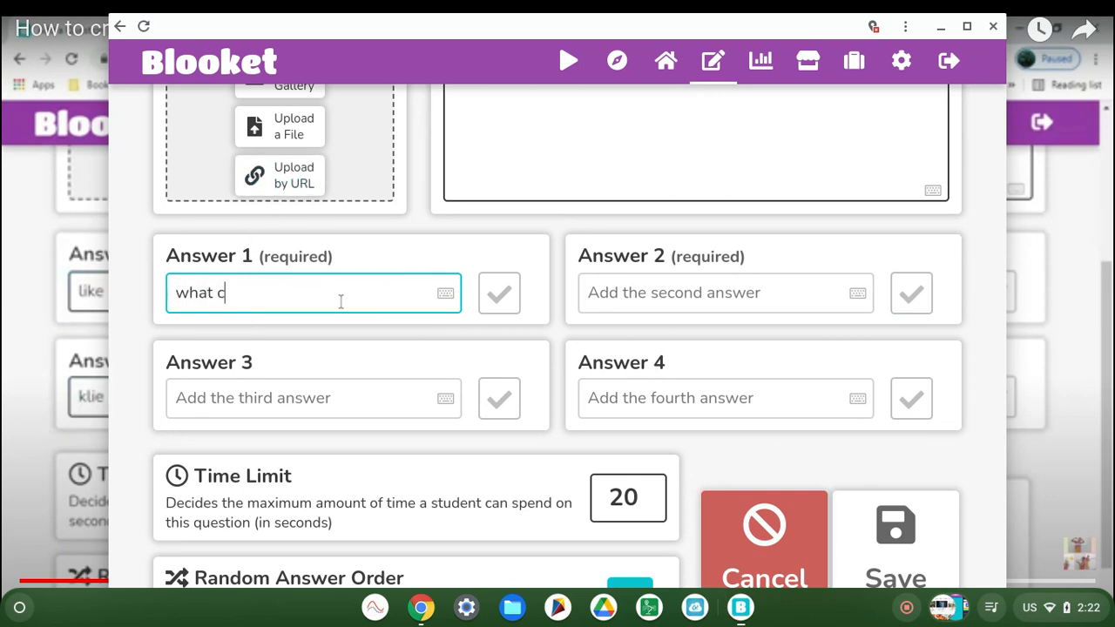
text(ar is th)
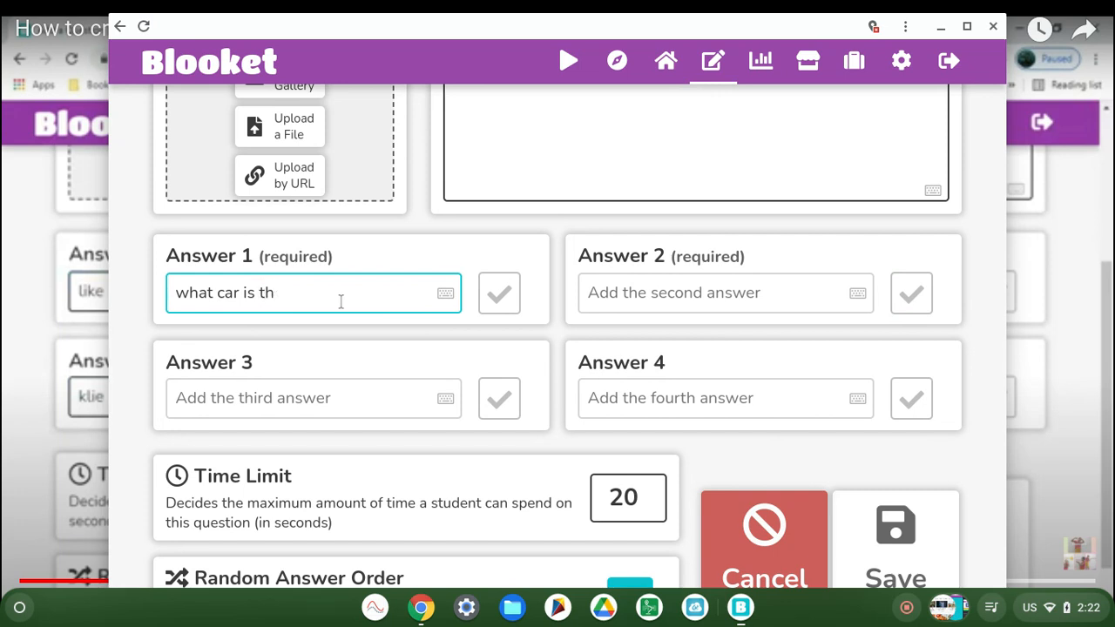
key(BackSpace)
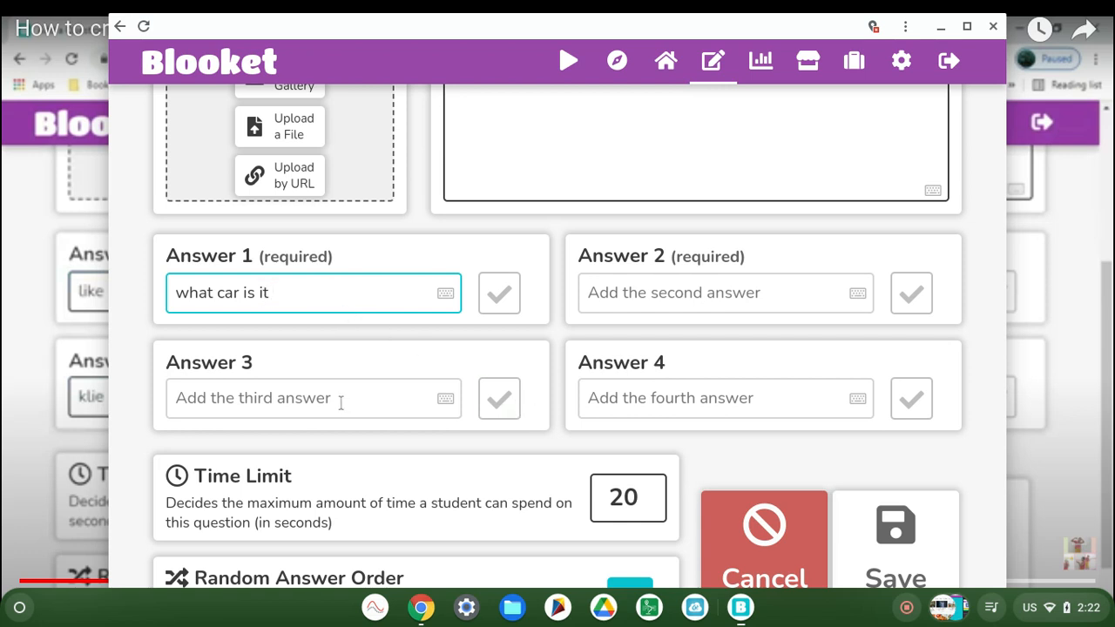
click(314, 397)
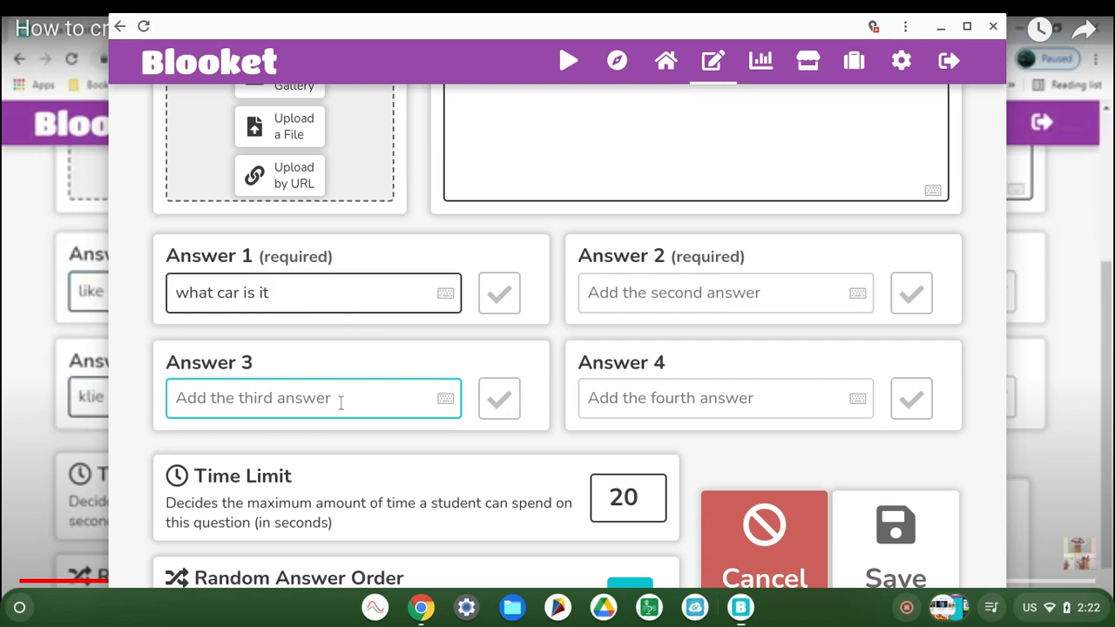
click(312, 293)
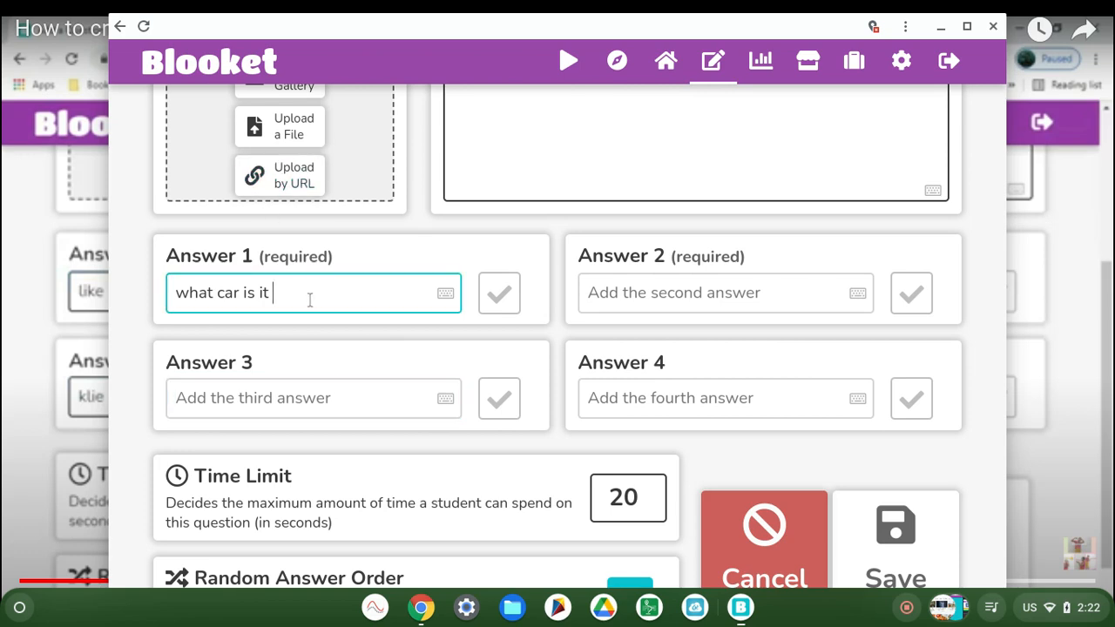